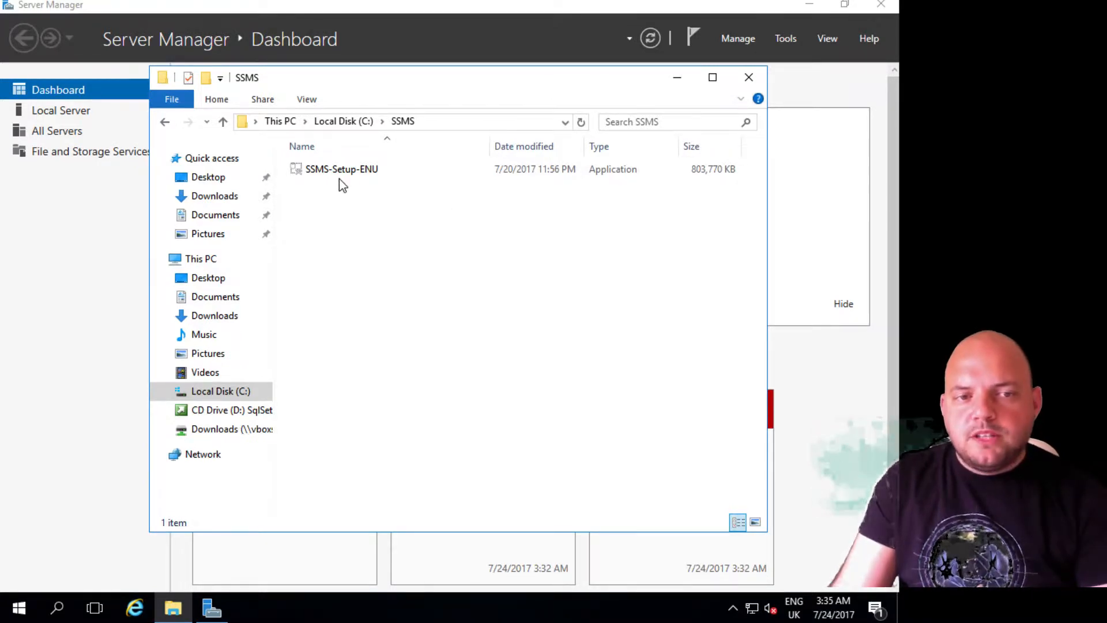
Launch the SSMS 17.1 setup file and install Management Studio until setup completes.
{"action": "left_click", "coordinate": [341, 169]}
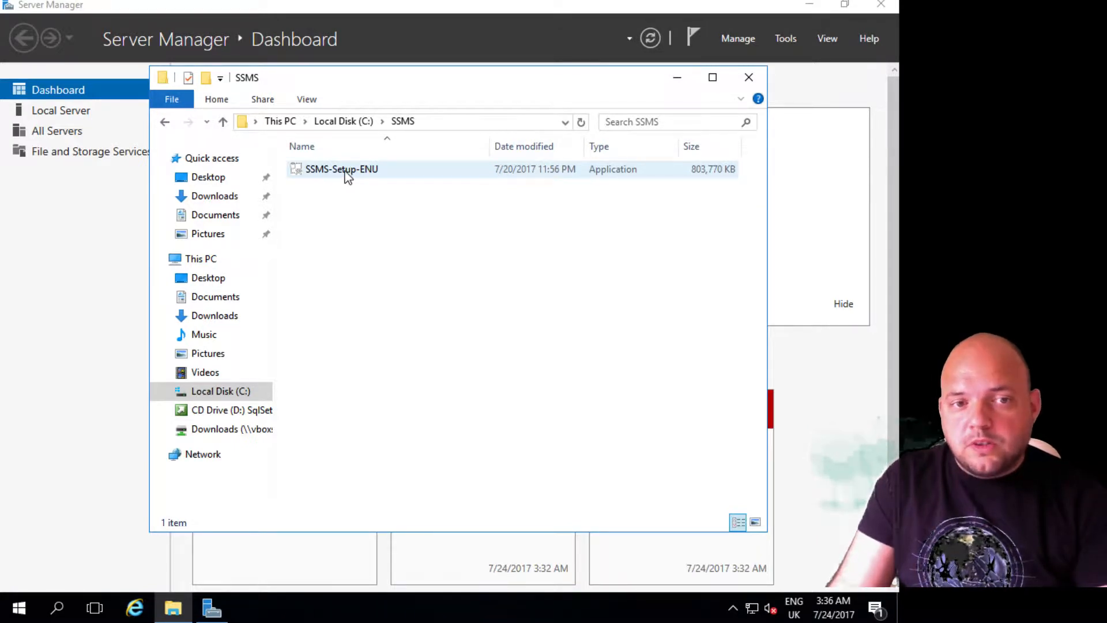
{"action": "left_click", "coordinate": [341, 168]}
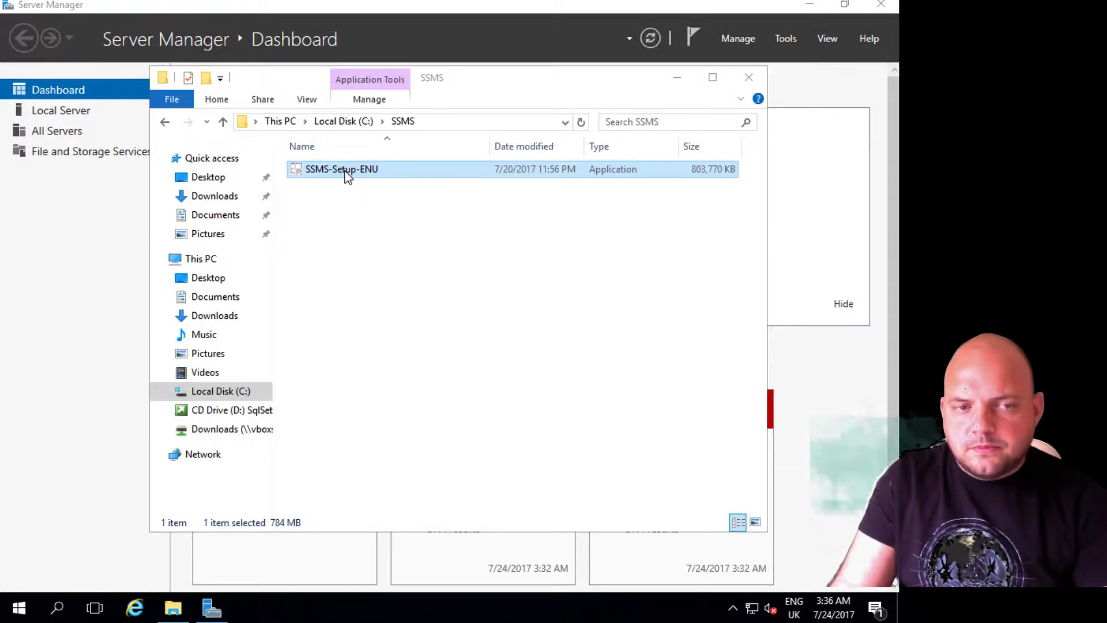
{"action": "double_click", "coordinate": [341, 168]}
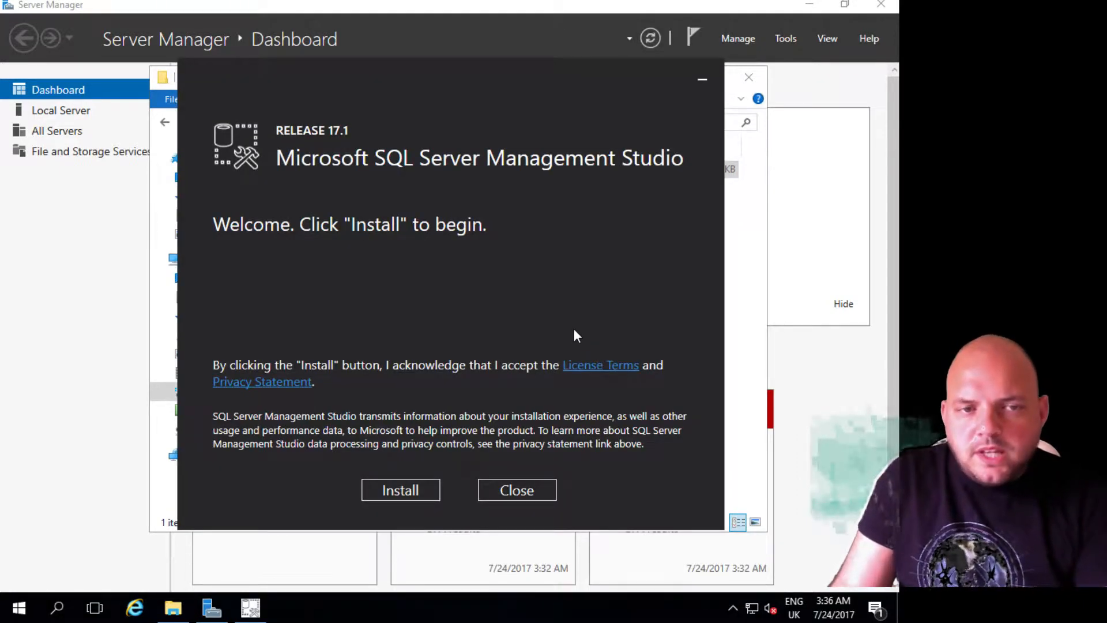
{"action": "mouse_move", "coordinate": [761, 217]}
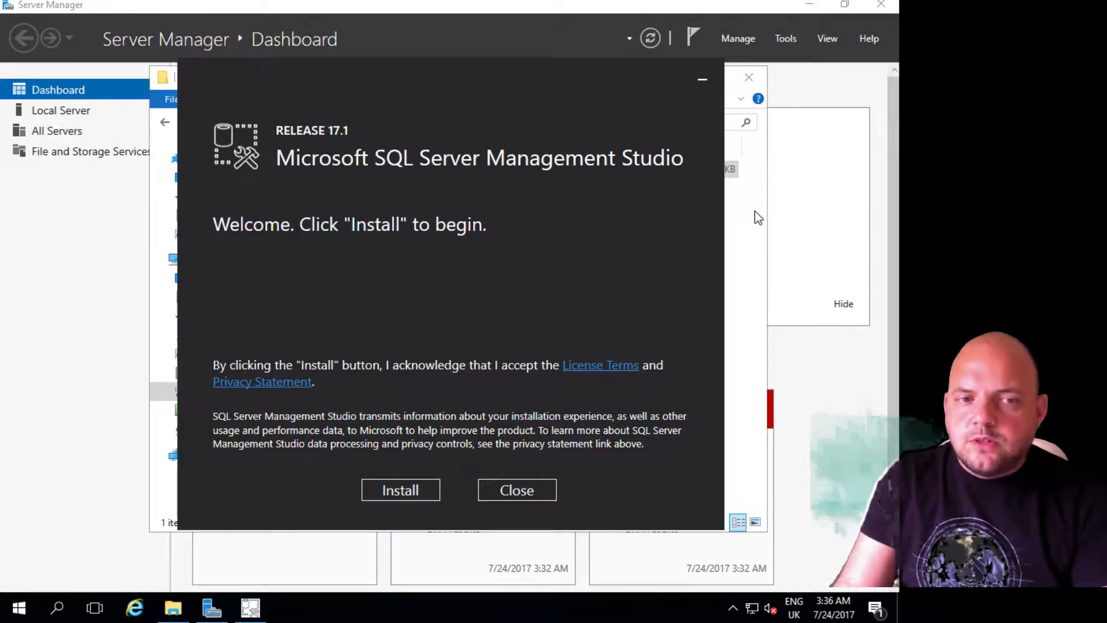
{"action": "left_click", "coordinate": [400, 489]}
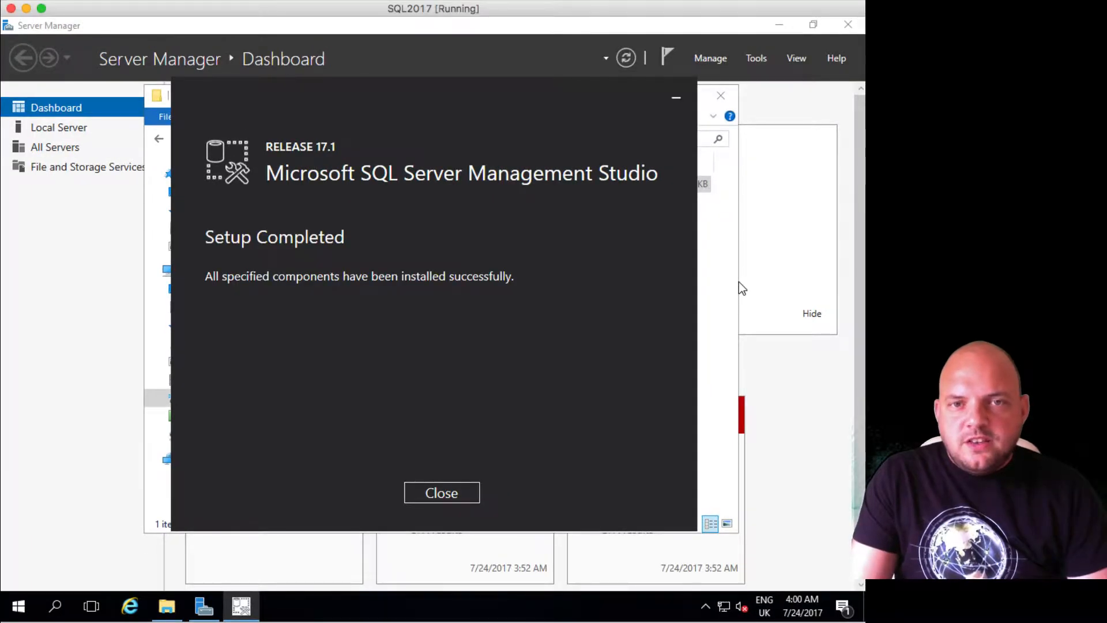
{"action": "mouse_move", "coordinate": [589, 471]}
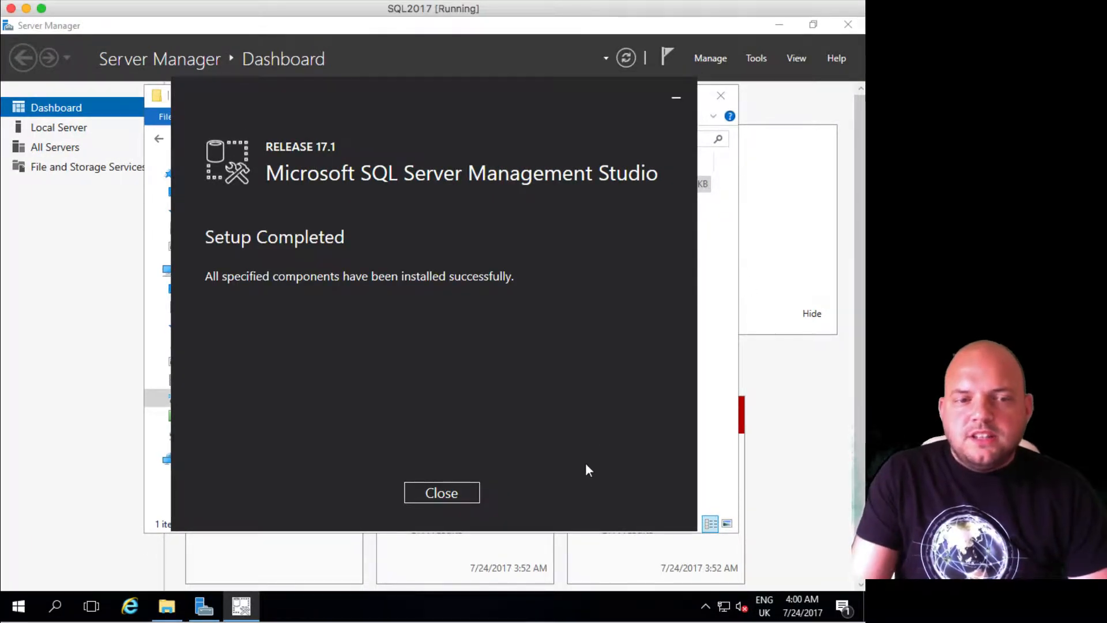
{"action": "mouse_move", "coordinate": [442, 492]}
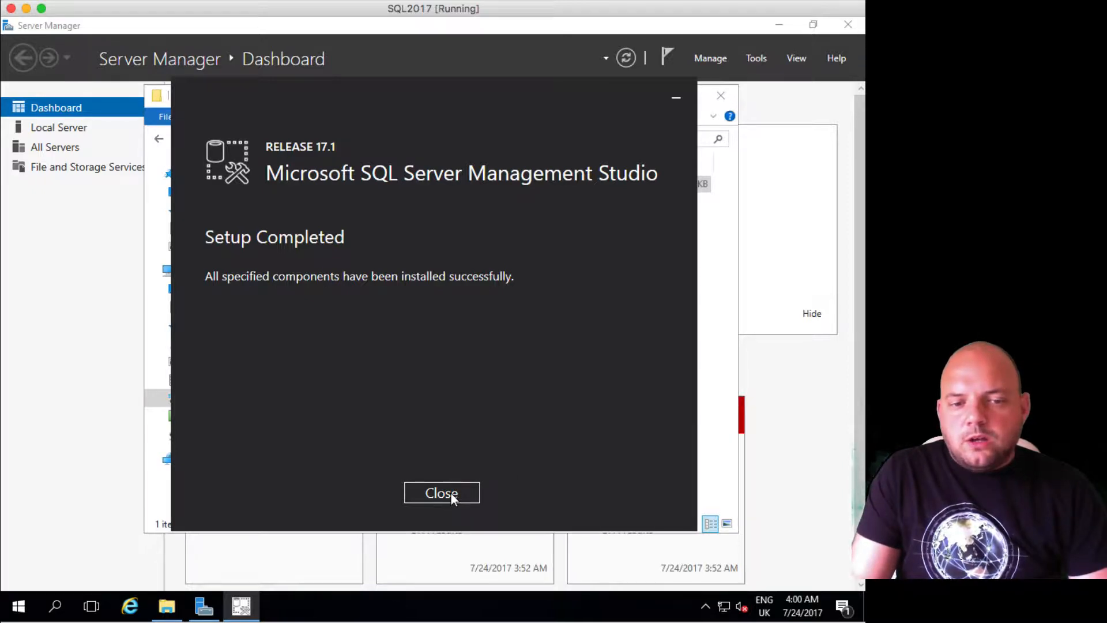
Close the installer and bring up Connect to Server for SQL2017 with Windows Authentication.
{"action": "left_click", "coordinate": [442, 493]}
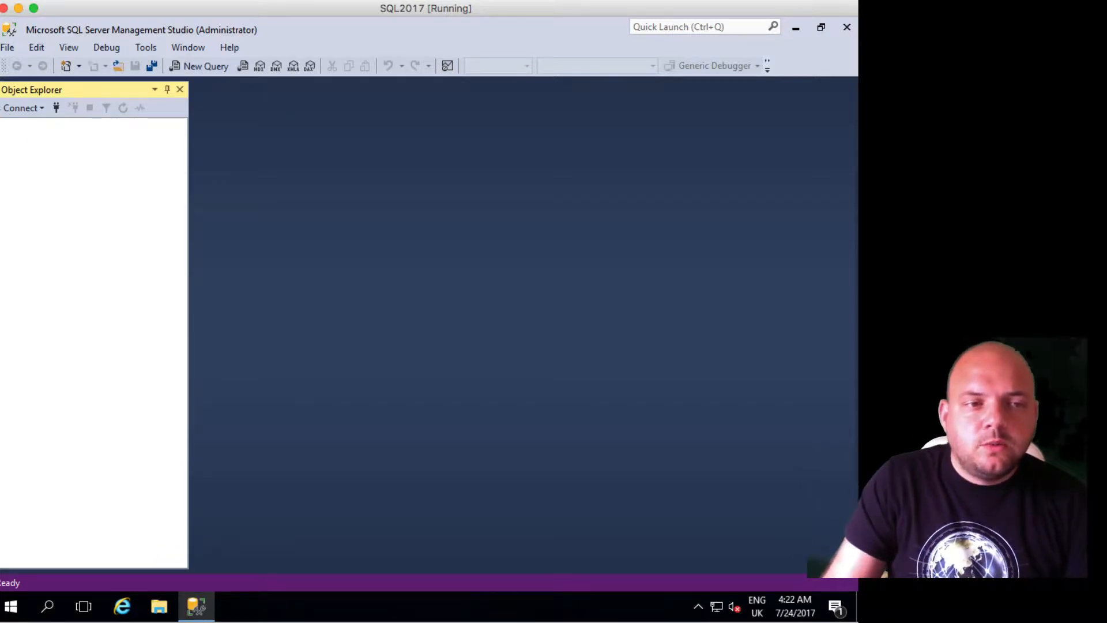
{"action": "left_click", "coordinate": [21, 107]}
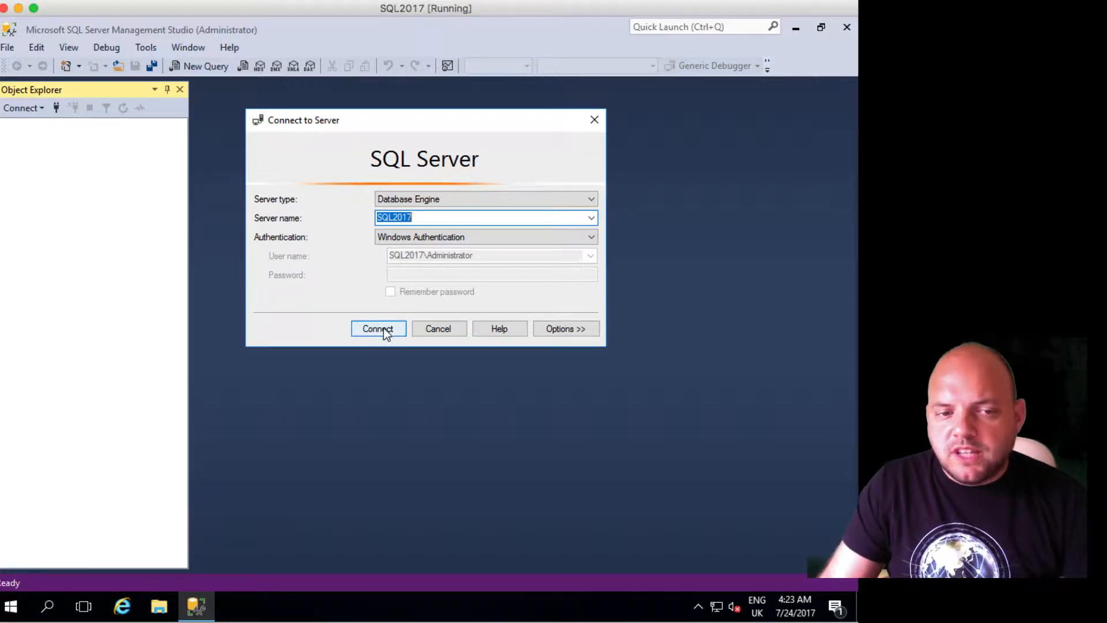
Connect to SQL2017 and expand its node to list Databases, Security, Server Objects and more.
{"action": "left_click", "coordinate": [379, 329]}
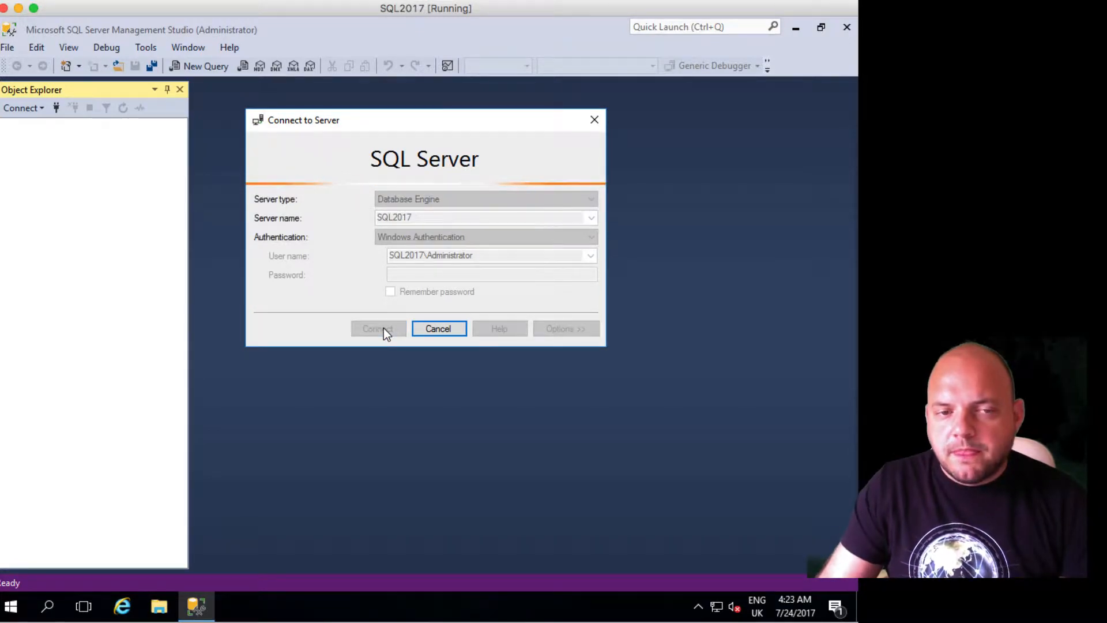
{"action": "left_click", "coordinate": [378, 329]}
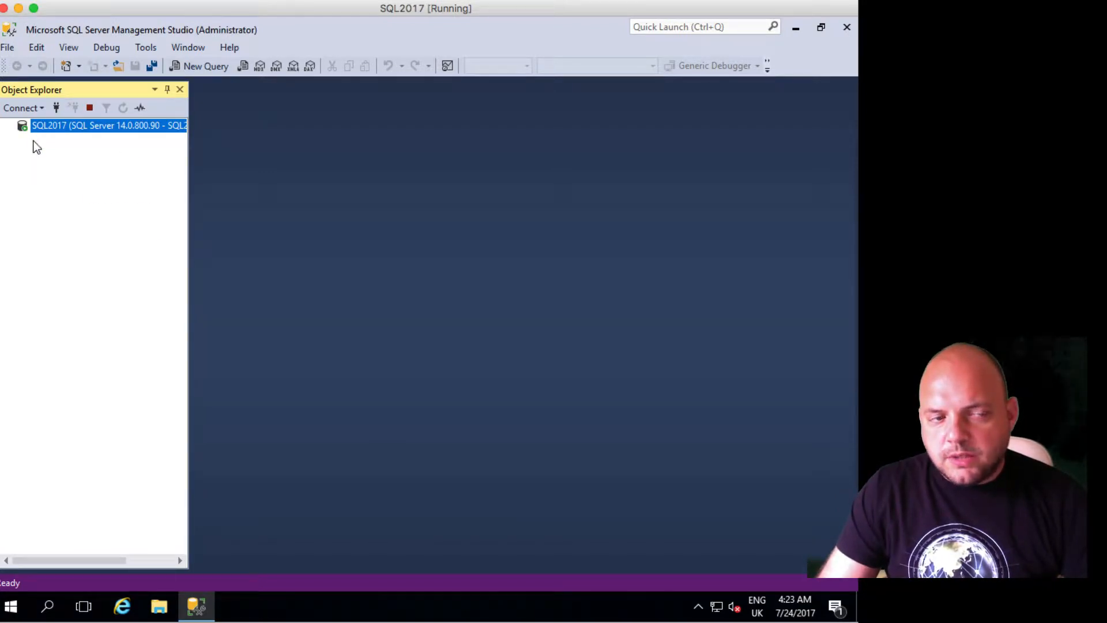
{"action": "double_click", "coordinate": [99, 125]}
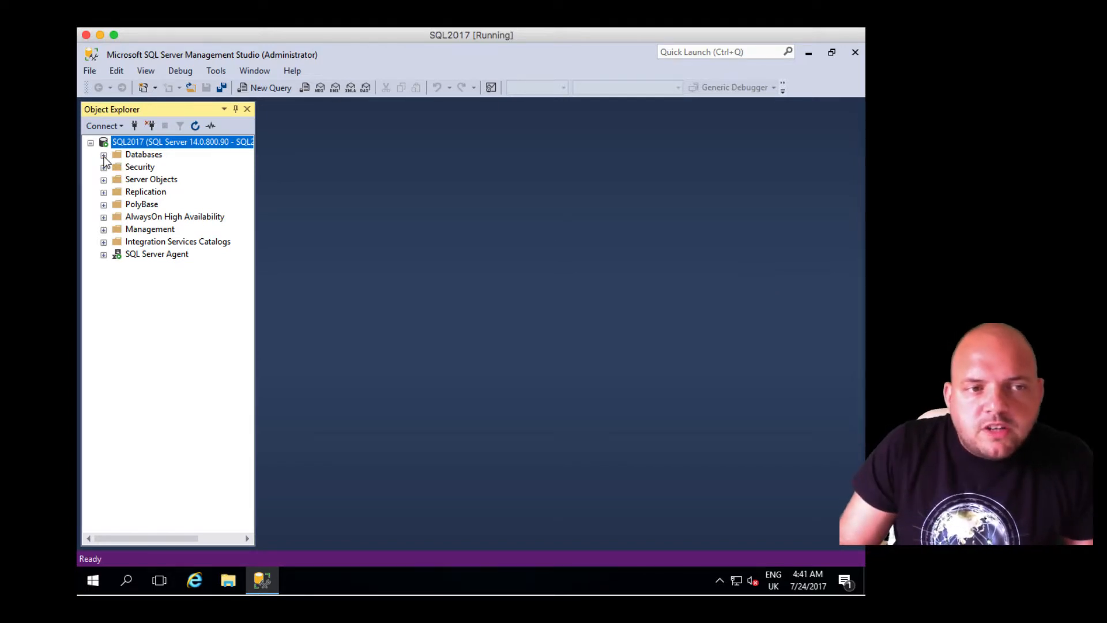
Expand Databases and System Databases, pointing out master, model, msdb and tempdb.
{"action": "left_click", "coordinate": [103, 153]}
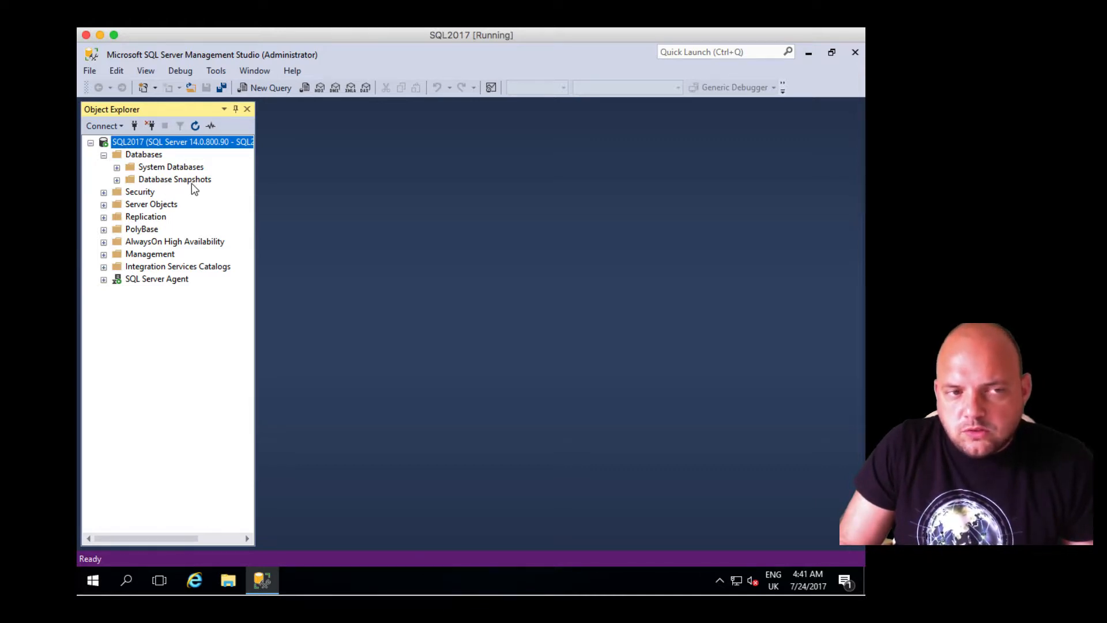
{"action": "left_click", "coordinate": [116, 166]}
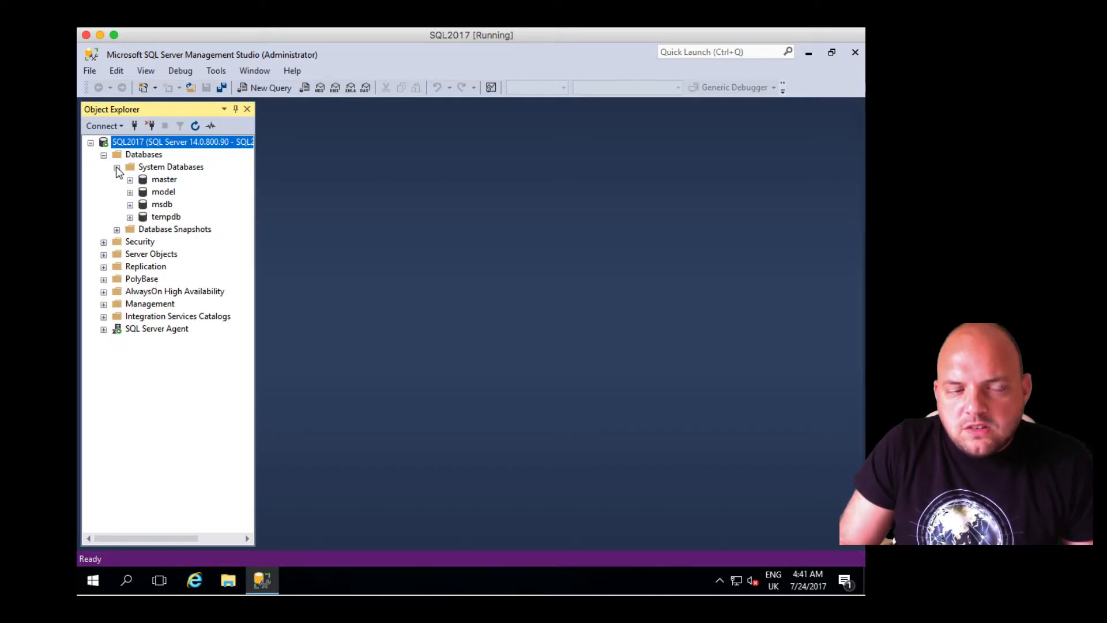
{"action": "left_click", "coordinate": [163, 192]}
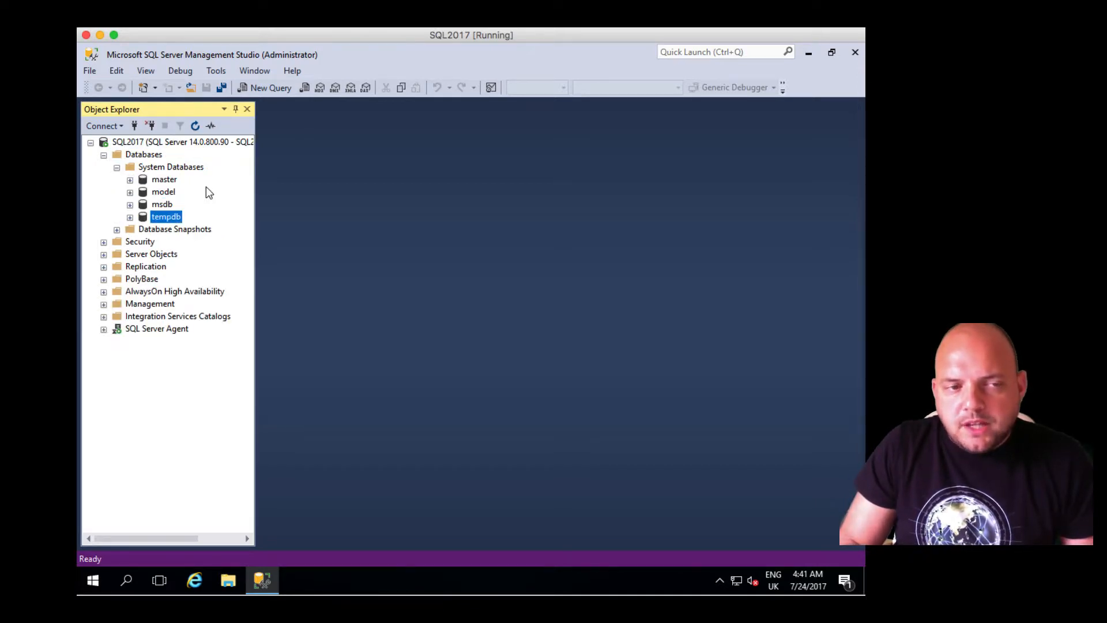
{"action": "left_click", "coordinate": [164, 179]}
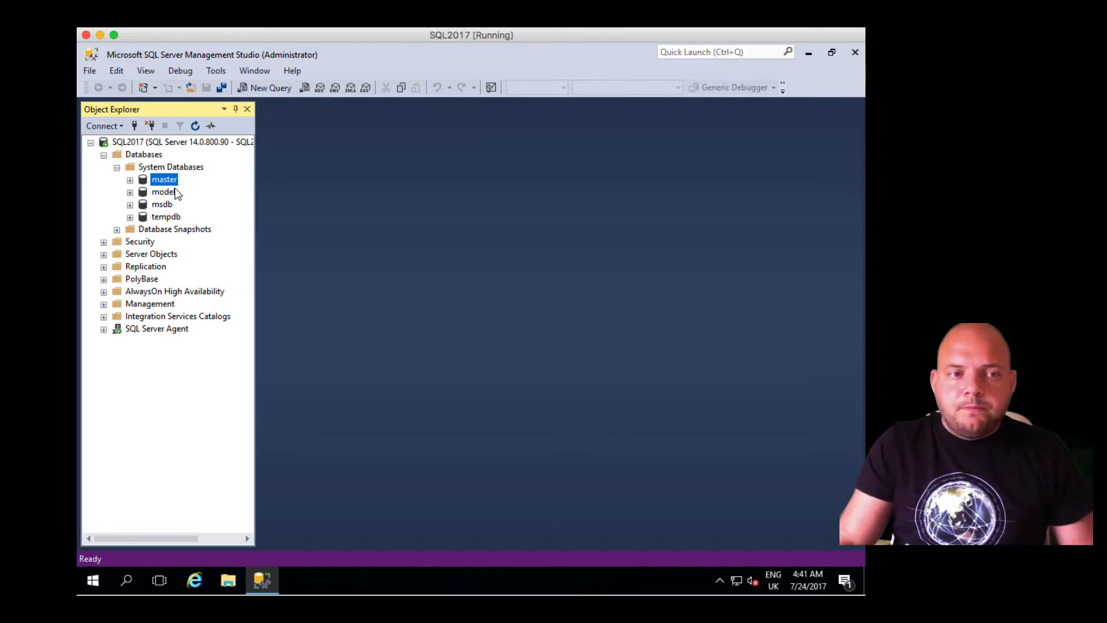
{"action": "left_click", "coordinate": [163, 191]}
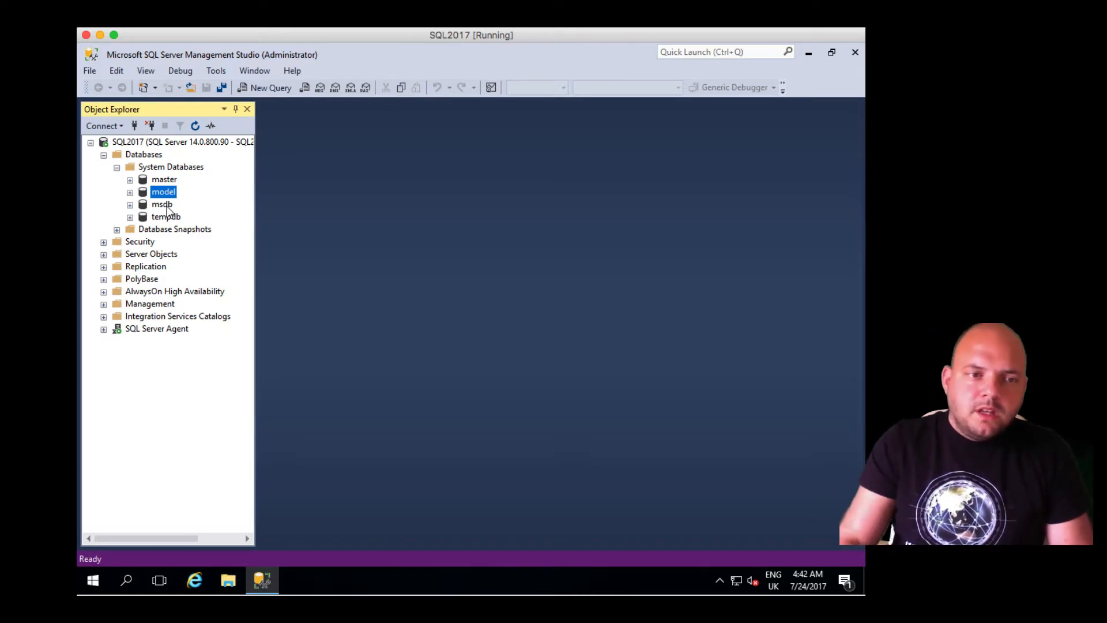
{"action": "left_click", "coordinate": [162, 204]}
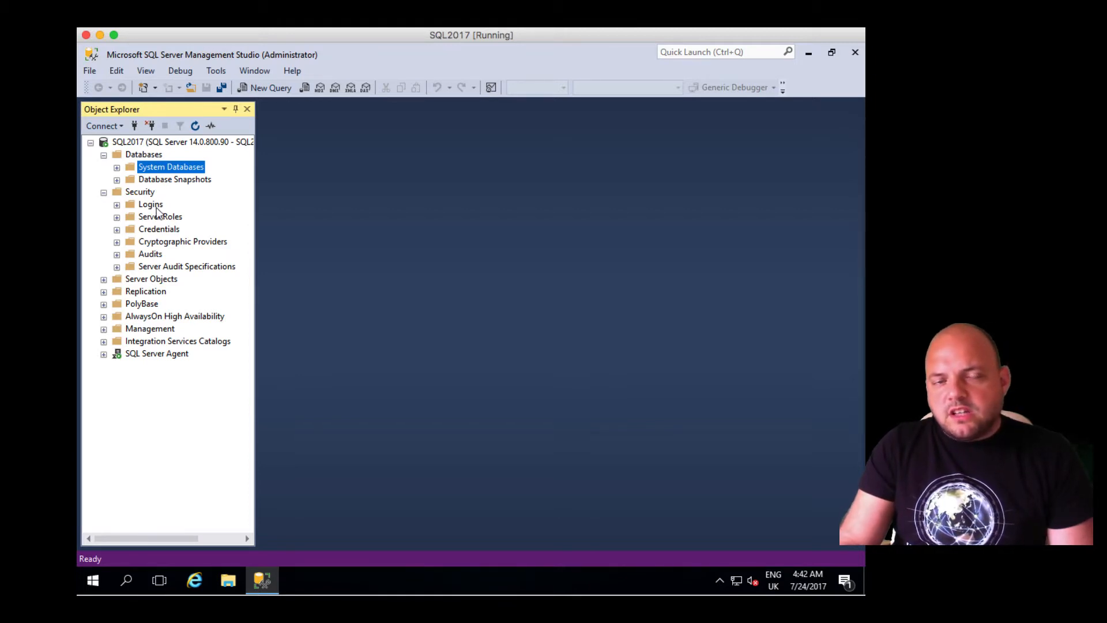
{"action": "mouse_move", "coordinate": [157, 228]}
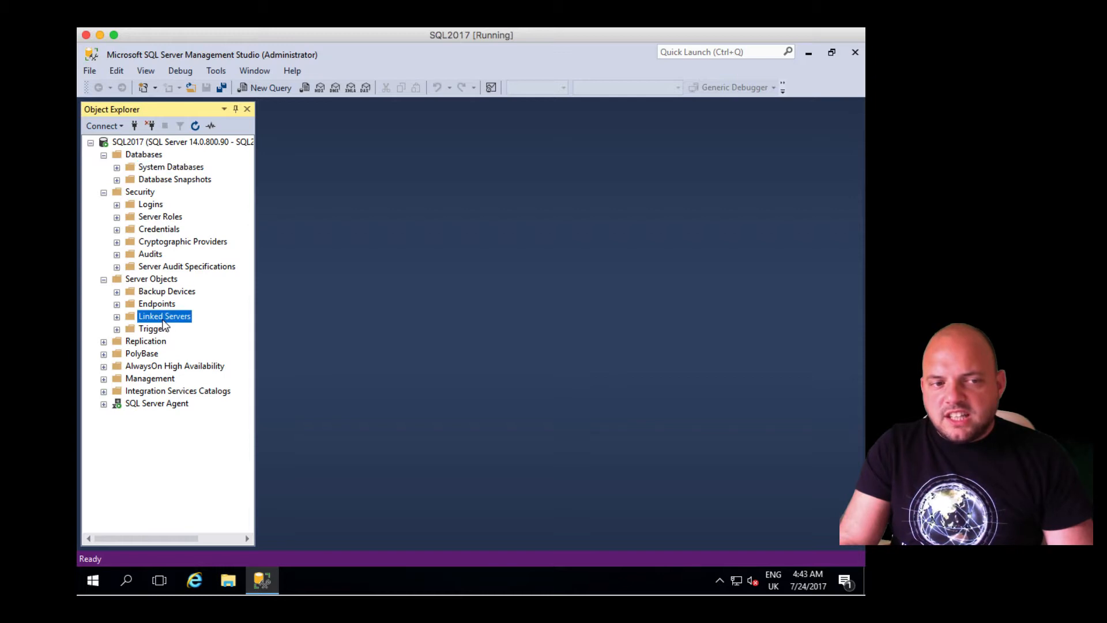
{"action": "mouse_move", "coordinate": [174, 291]}
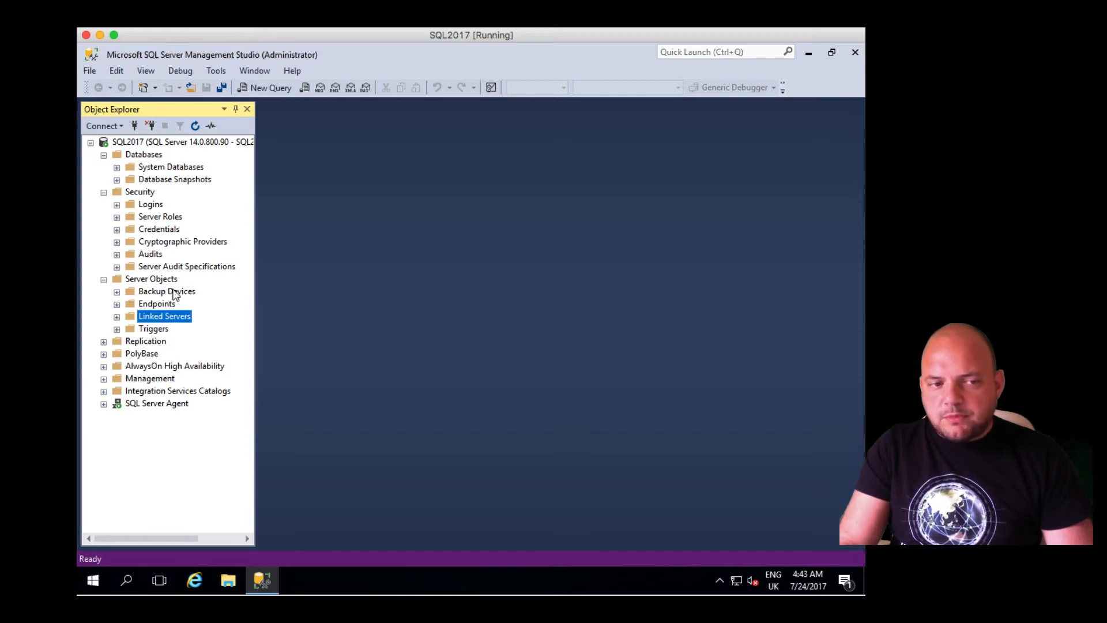
Expand Replication to show Local Publications and Local Subscriptions.
{"action": "left_click", "coordinate": [103, 342]}
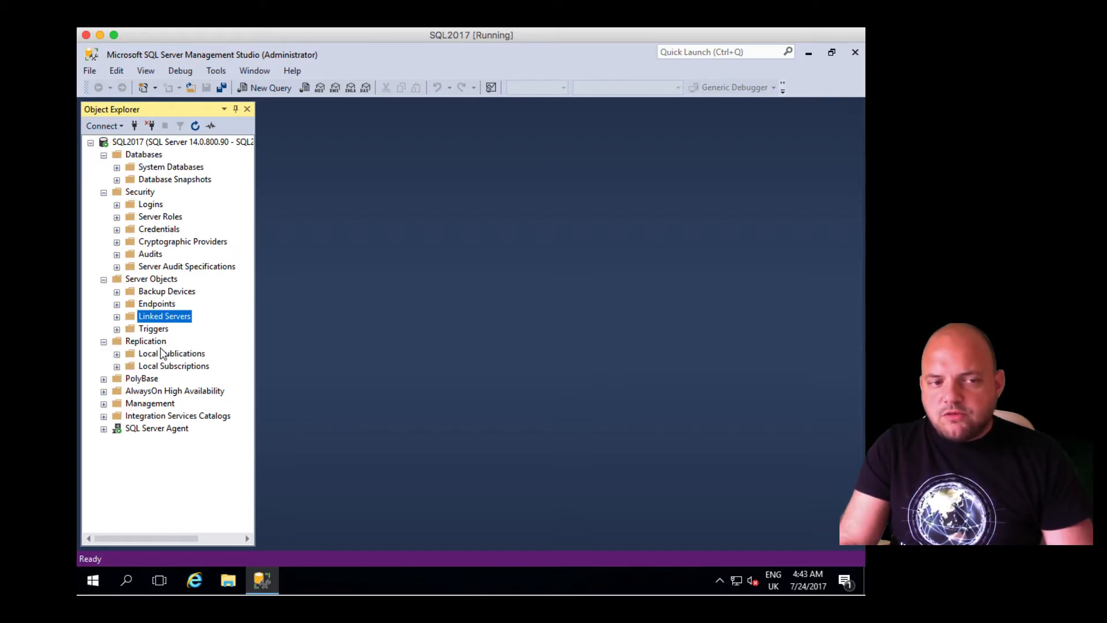
{"action": "mouse_move", "coordinate": [155, 353]}
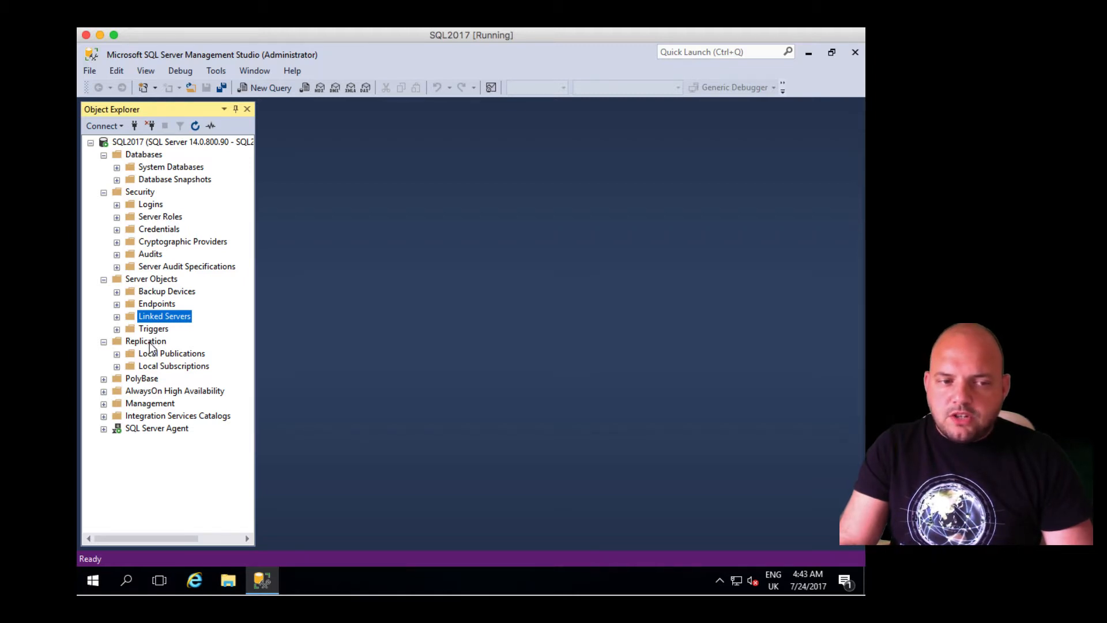
{"action": "mouse_move", "coordinate": [149, 388]}
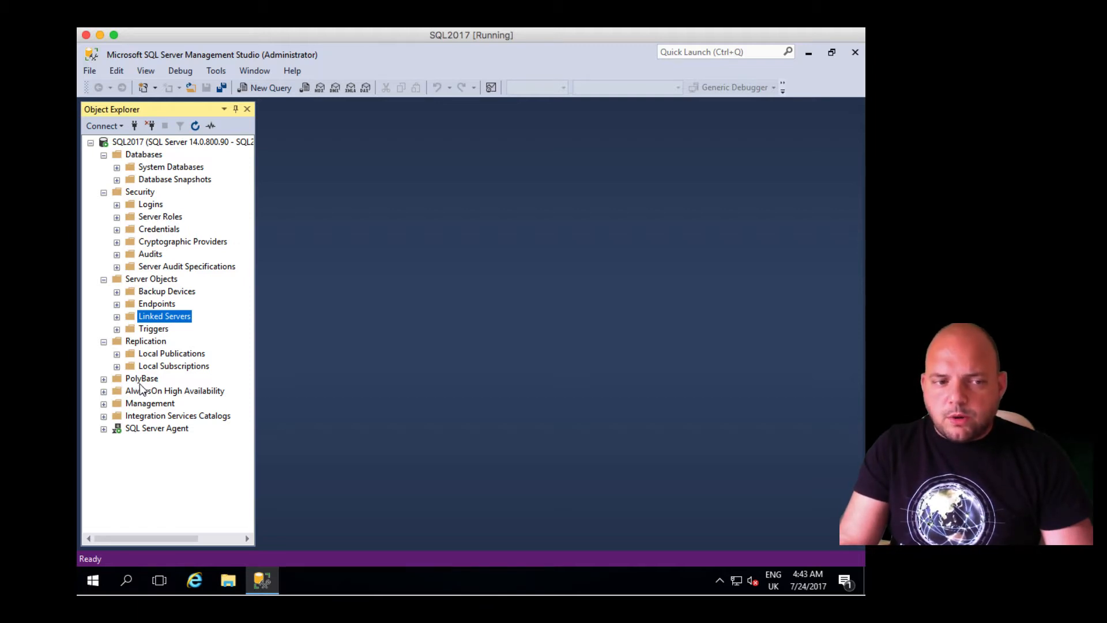
Expand AlwaysOn High Availability, acknowledge the not-enabled error, and start a New Database.
{"action": "left_click", "coordinate": [174, 390]}
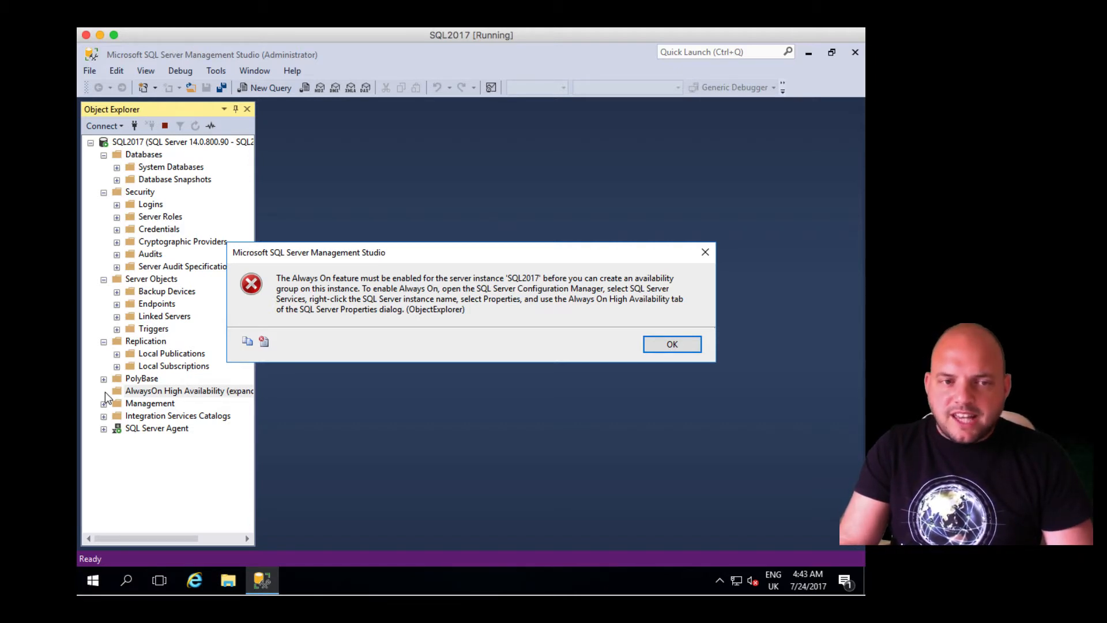
{"action": "left_click", "coordinate": [671, 343]}
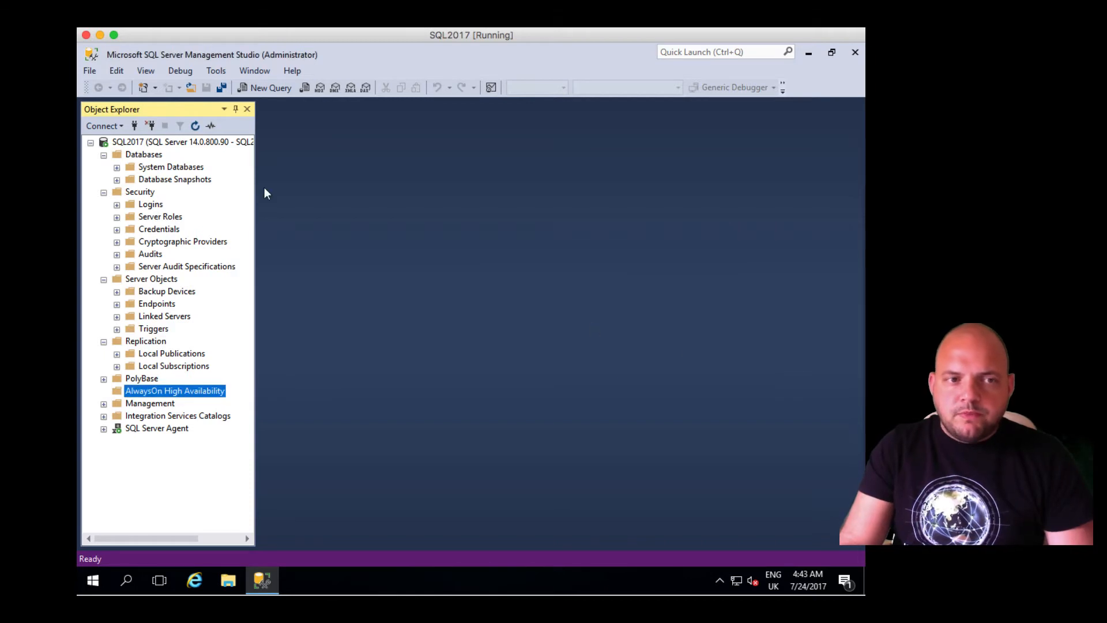
{"action": "right_click", "coordinate": [143, 154]}
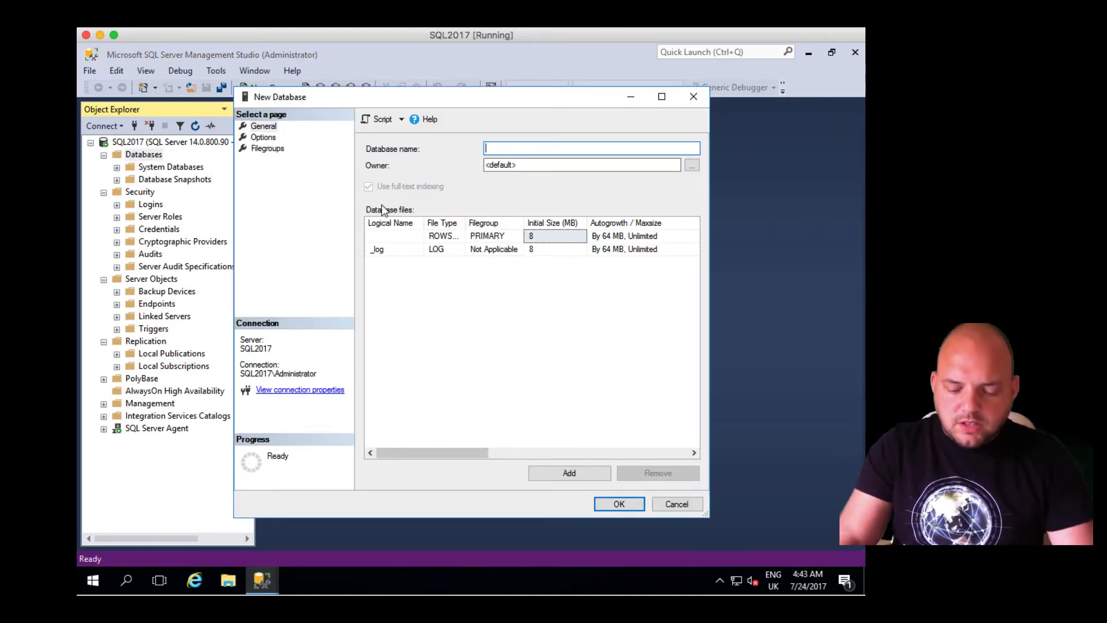
Name the database MyDB, review its MyDB and MyDB_log files, and confirm creation.
{"action": "type", "text": "MyDB"}
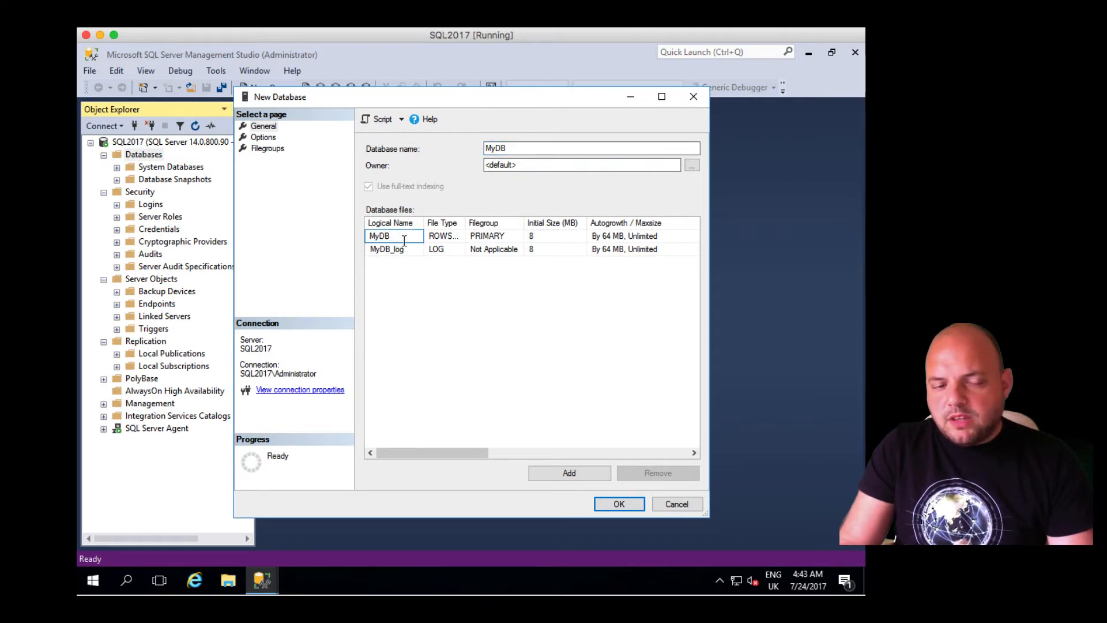
{"action": "left_click", "coordinate": [388, 250]}
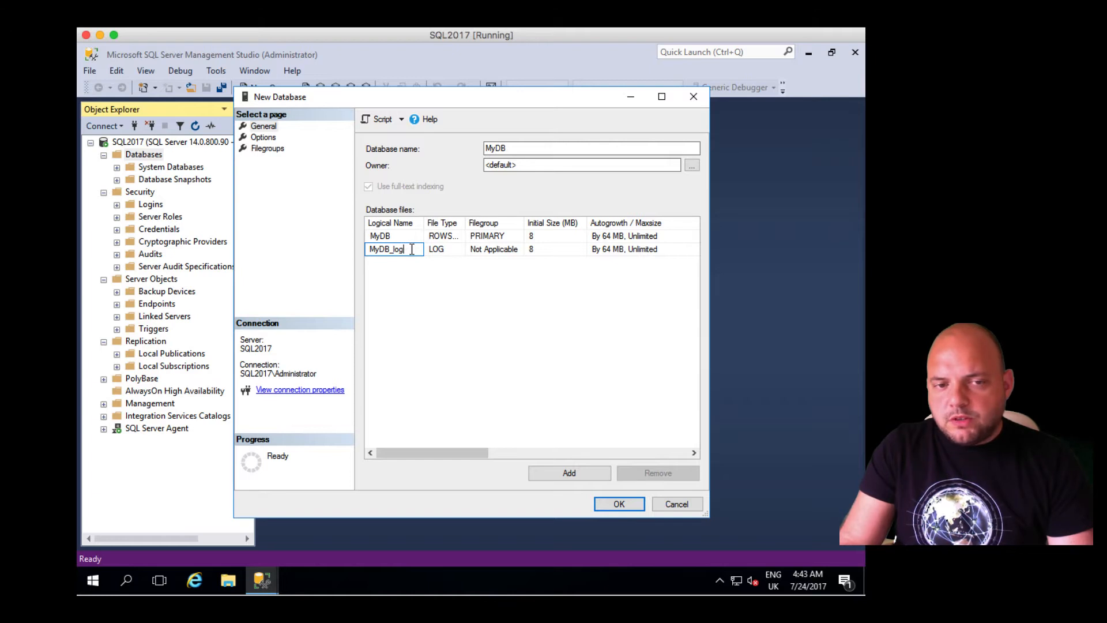
{"action": "mouse_move", "coordinate": [453, 240]}
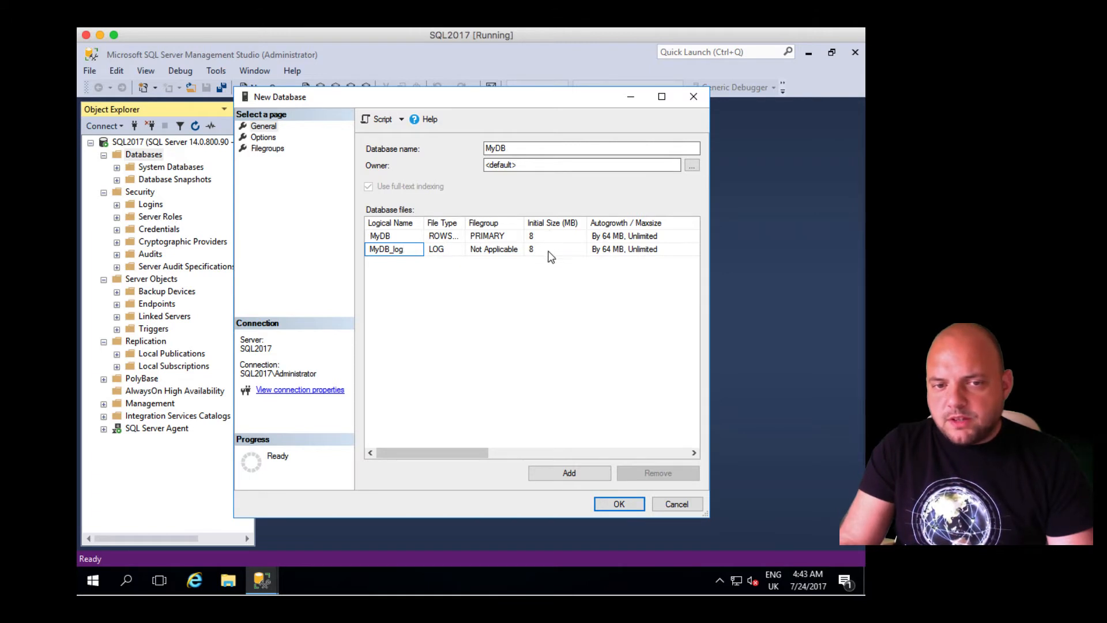
{"action": "mouse_move", "coordinate": [533, 423]}
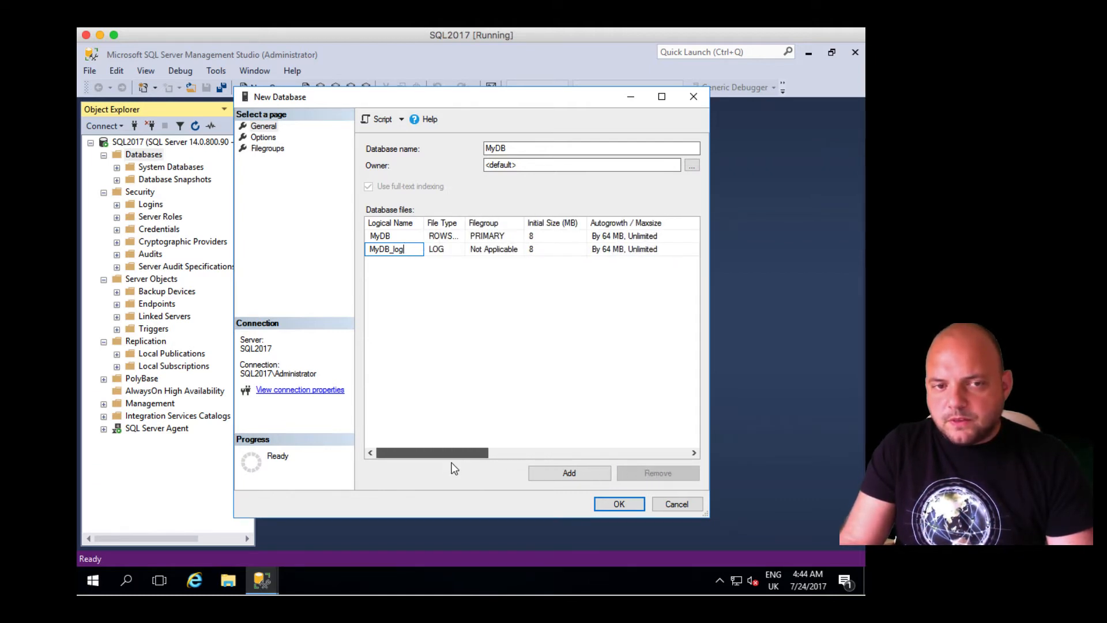
{"action": "left_click", "coordinate": [618, 503]}
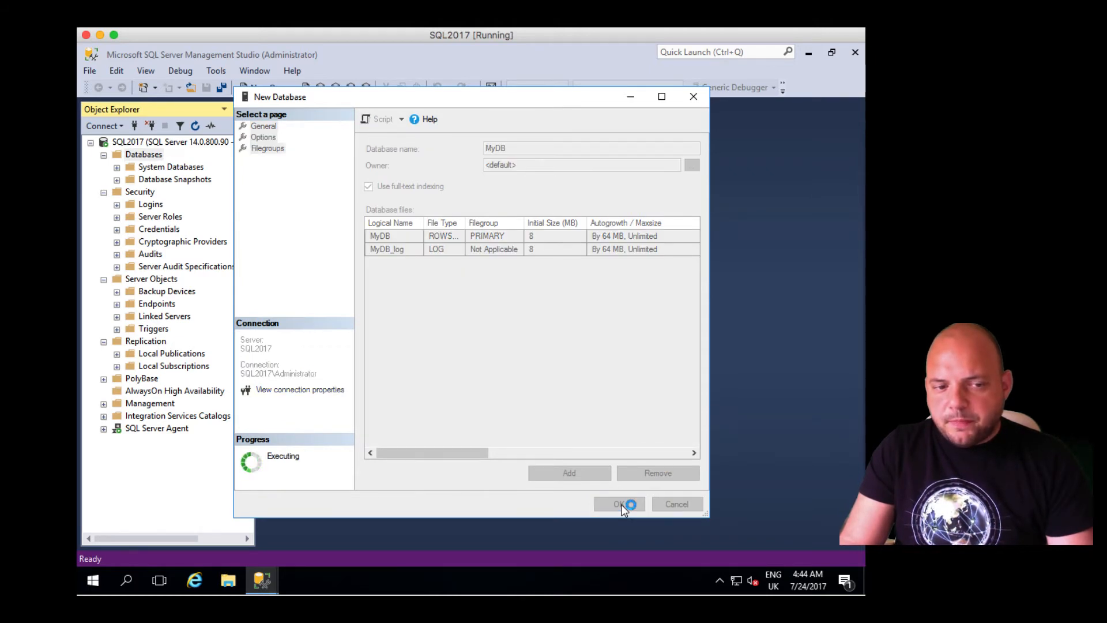
Delete the newly created MyDB database via Delete Object so only system databases remain.
{"action": "left_click", "coordinate": [619, 503]}
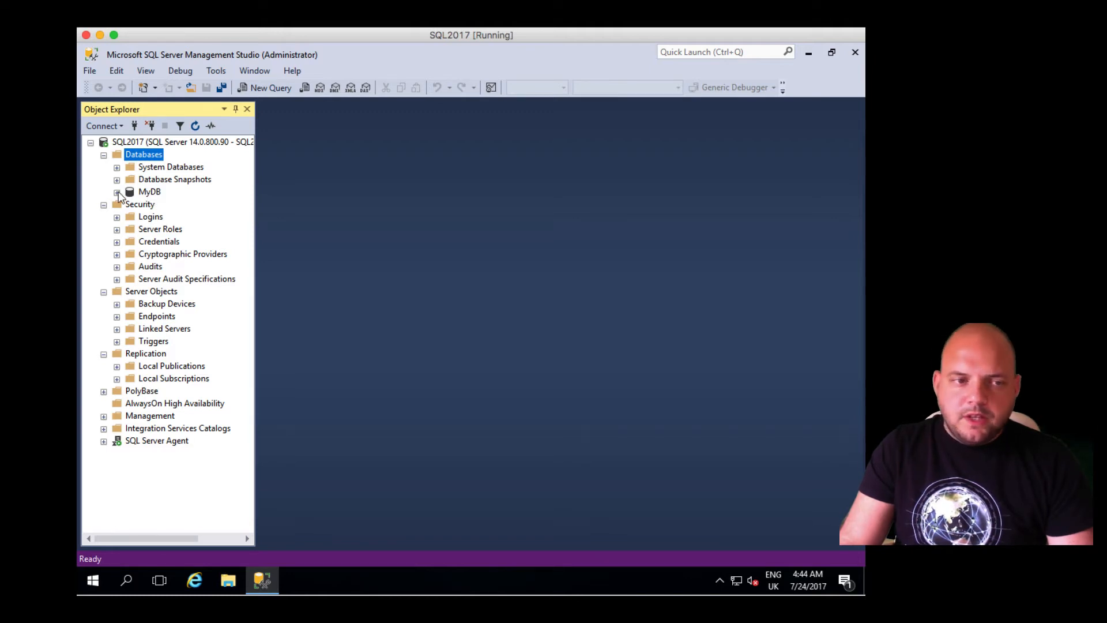
{"action": "left_click", "coordinate": [149, 191]}
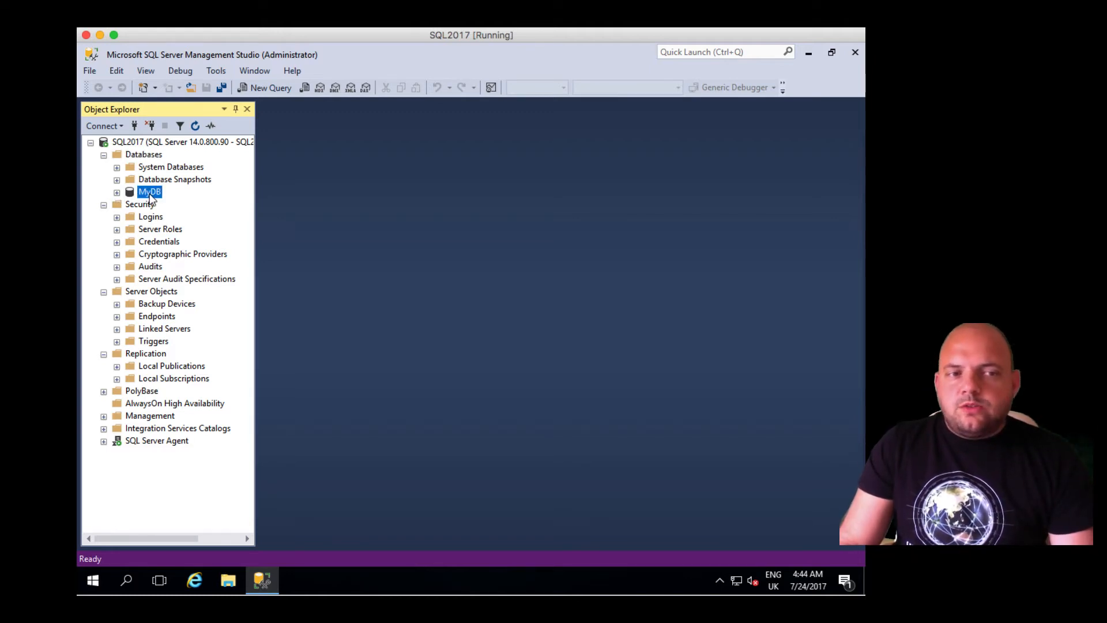
{"action": "right_click", "coordinate": [149, 191]}
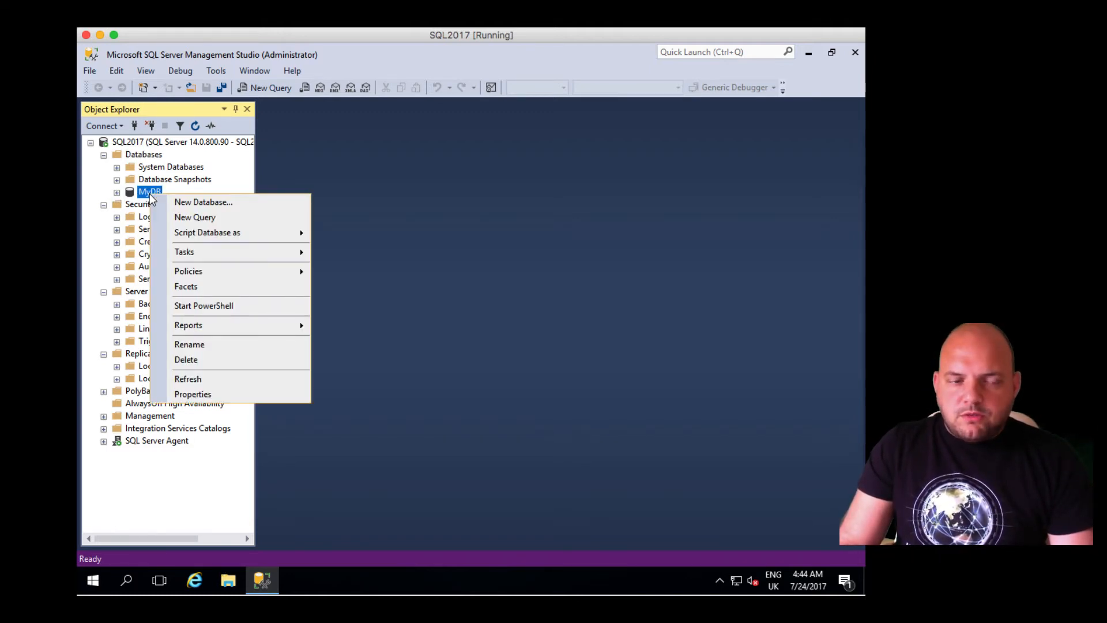
{"action": "mouse_move", "coordinate": [211, 359]}
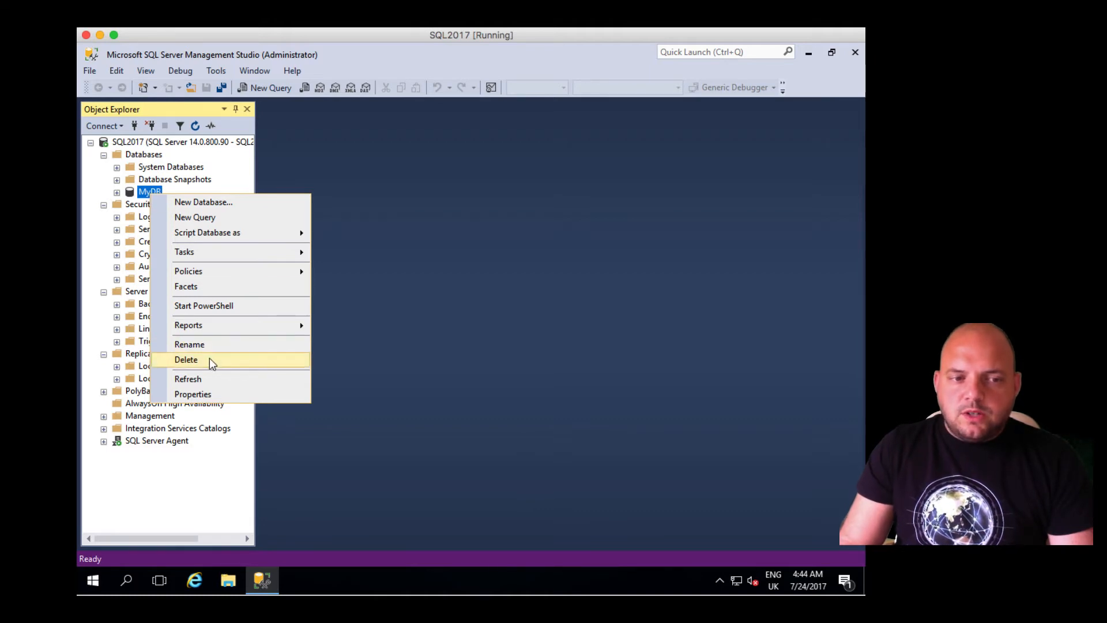
{"action": "left_click", "coordinate": [186, 360]}
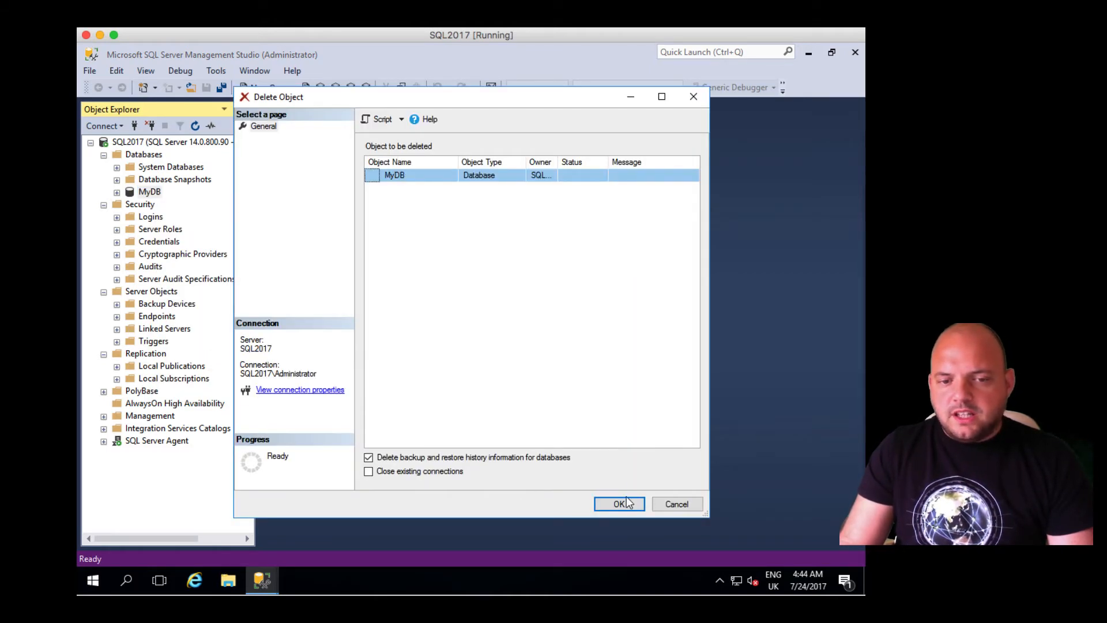
{"action": "left_click", "coordinate": [619, 504]}
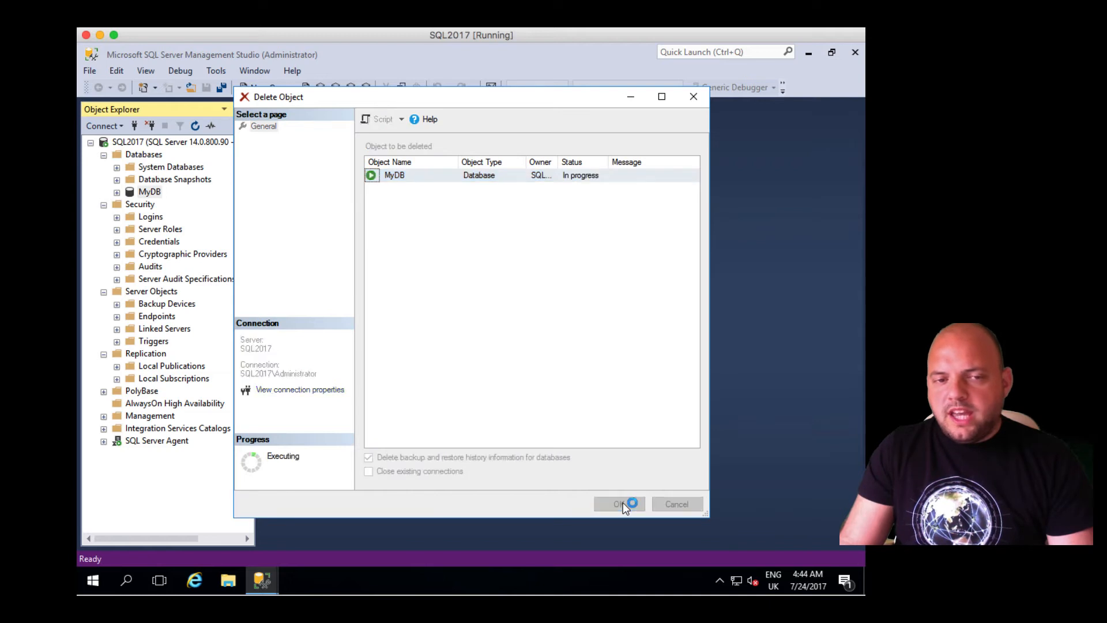
{"action": "left_click", "coordinate": [619, 504]}
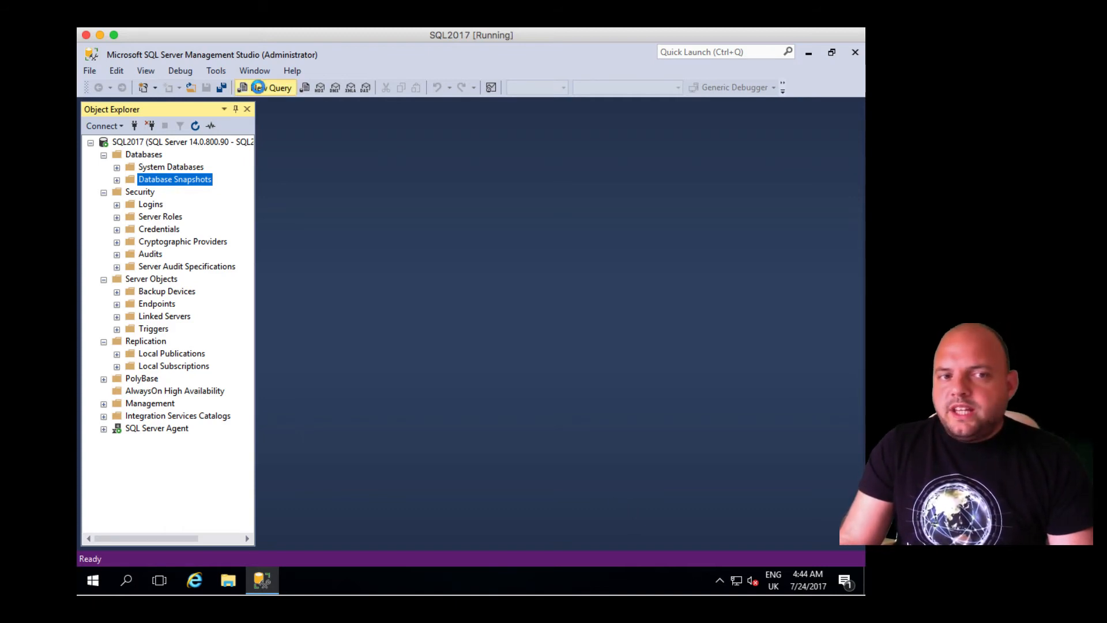
Start a new query window and write SELECT * FROM sys.databases.
{"action": "left_click", "coordinate": [270, 87]}
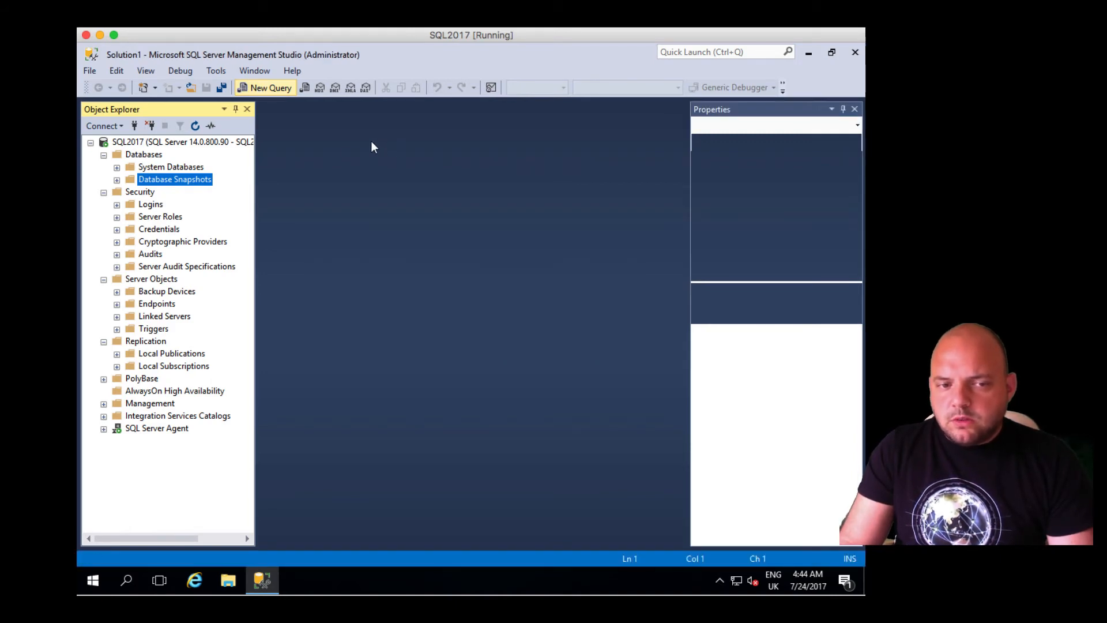
{"action": "left_click", "coordinate": [270, 88]}
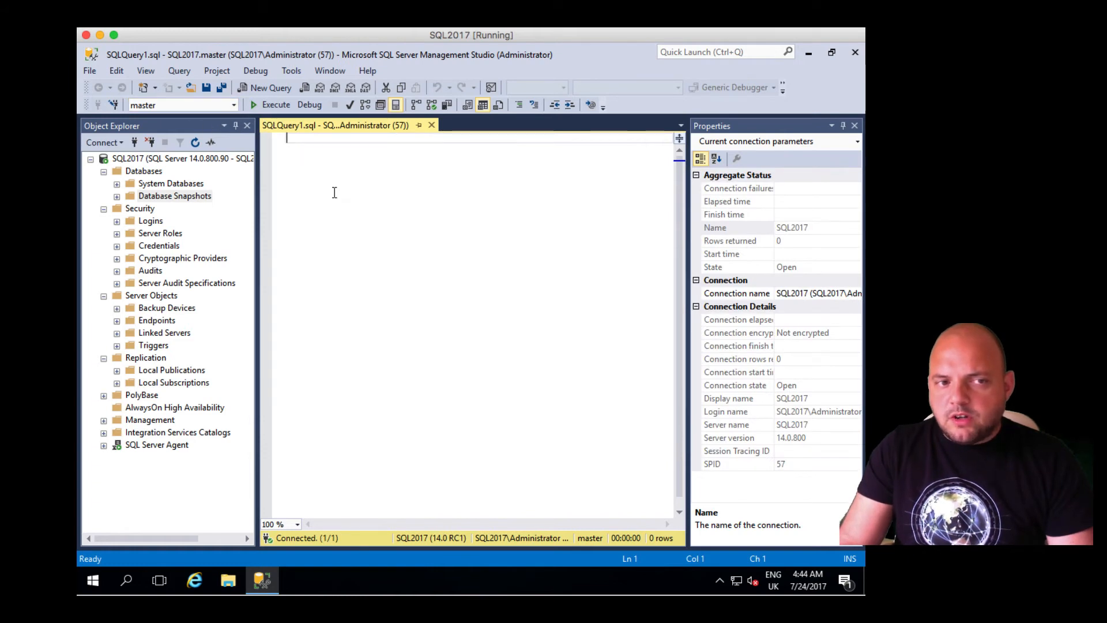
{"action": "type", "text": "SELECT *"}
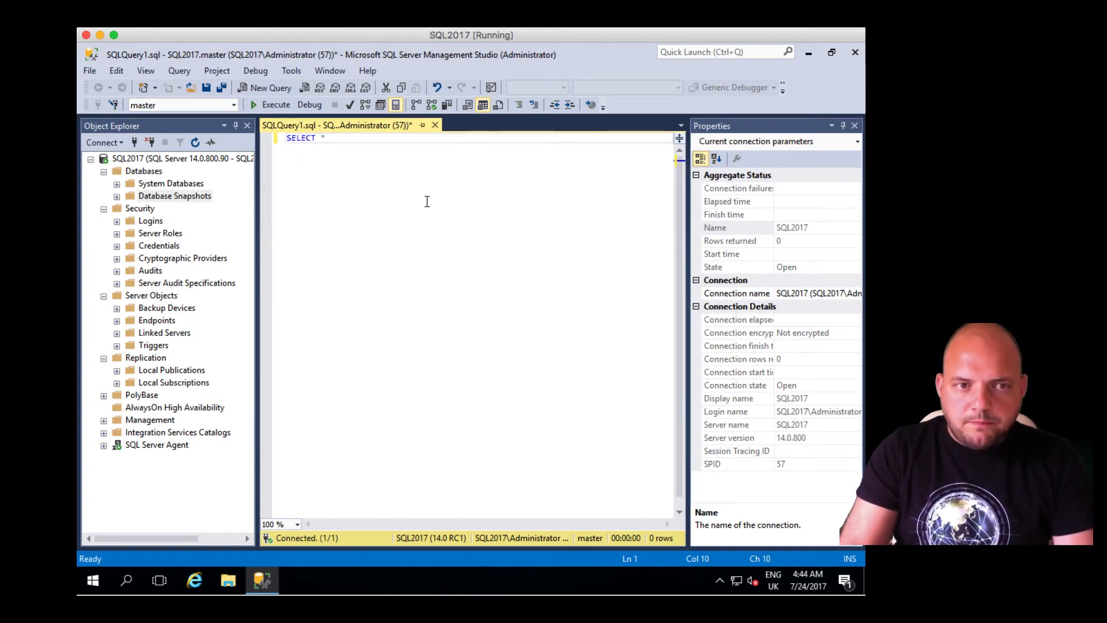
{"action": "type", "text": "FROM"}
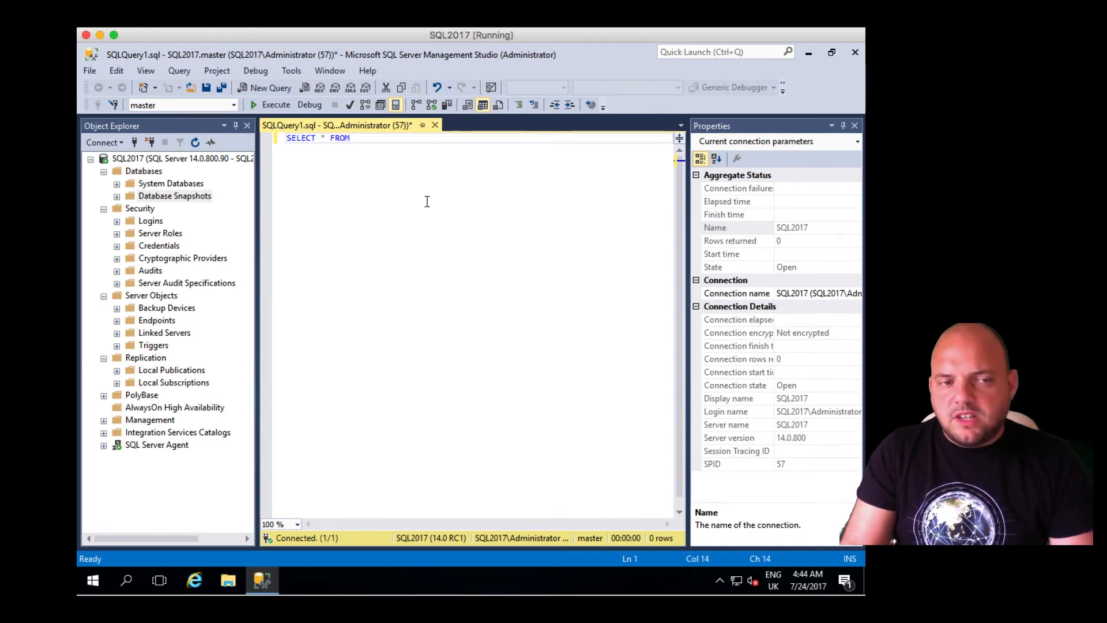
{"action": "type", "text": "sys.d"}
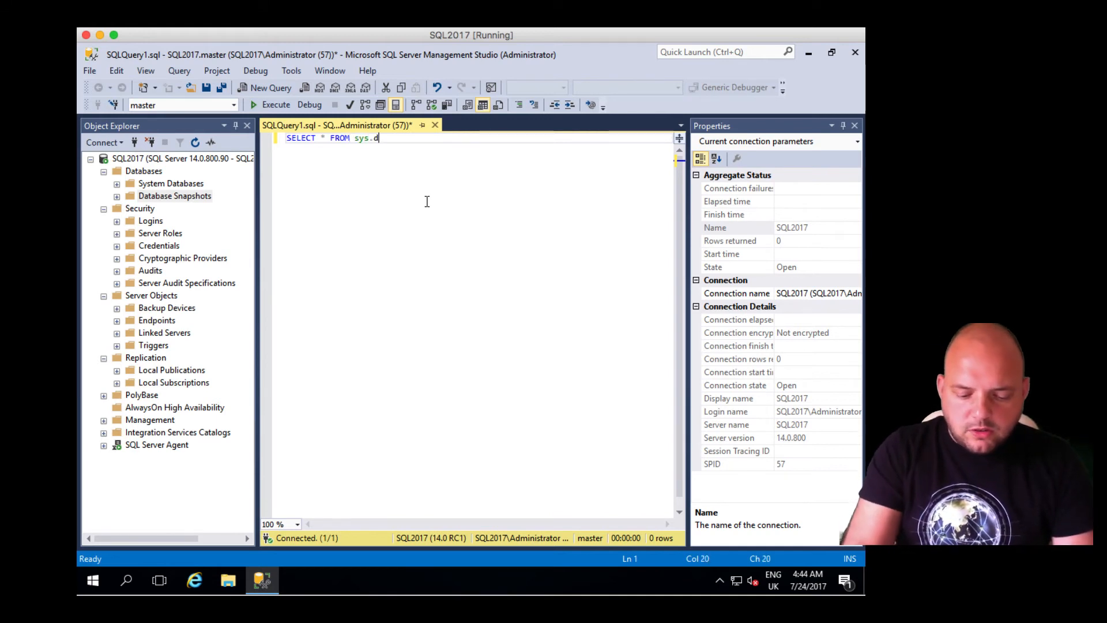
{"action": "type", "text": "atabases"}
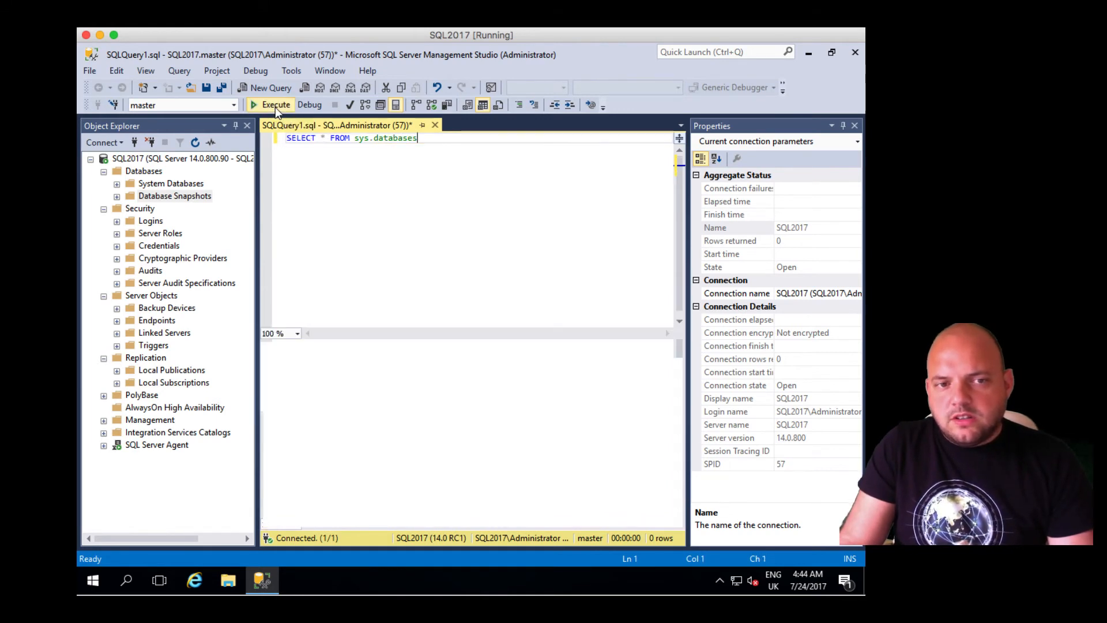
Execute the query, returning four rows: master, tempdb, model and msdb.
{"action": "left_click", "coordinate": [275, 105]}
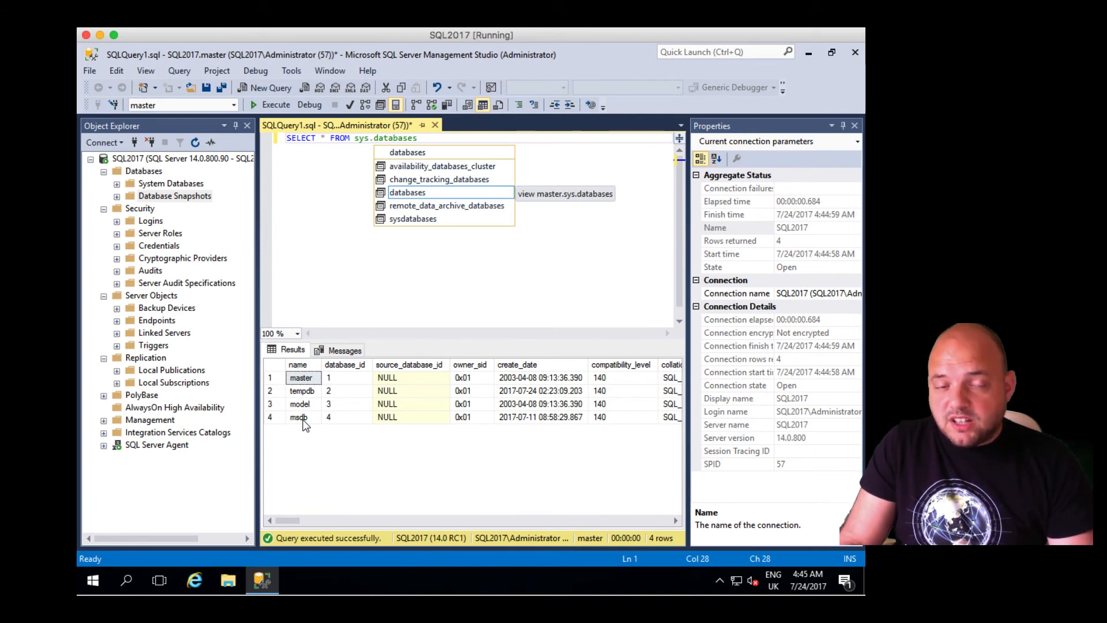
{"action": "mouse_move", "coordinate": [533, 402]}
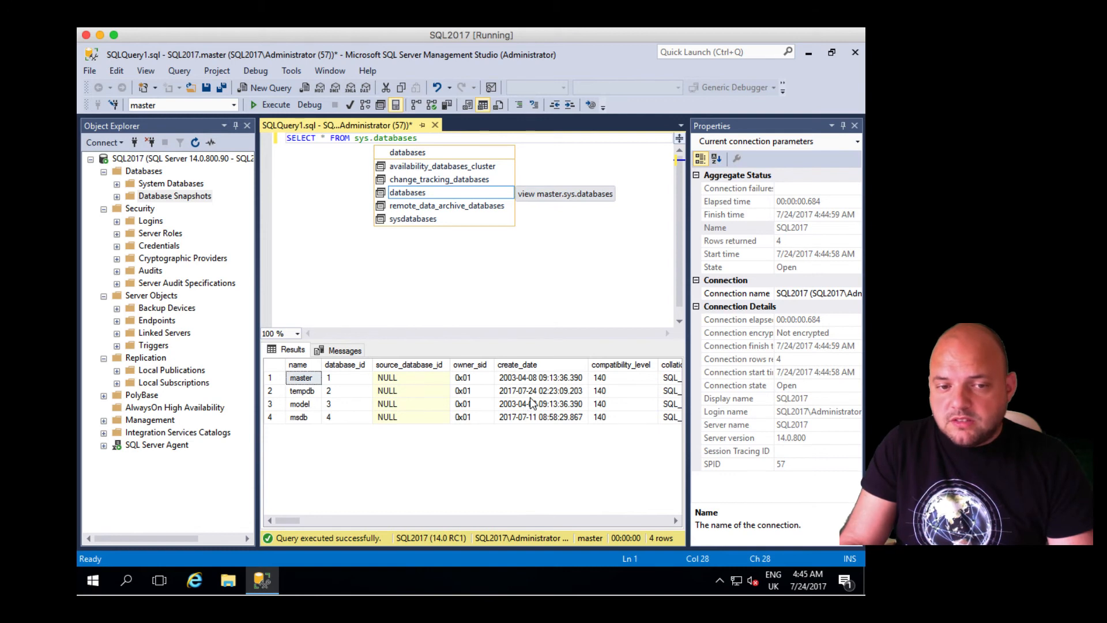
{"action": "left_click", "coordinate": [539, 391]}
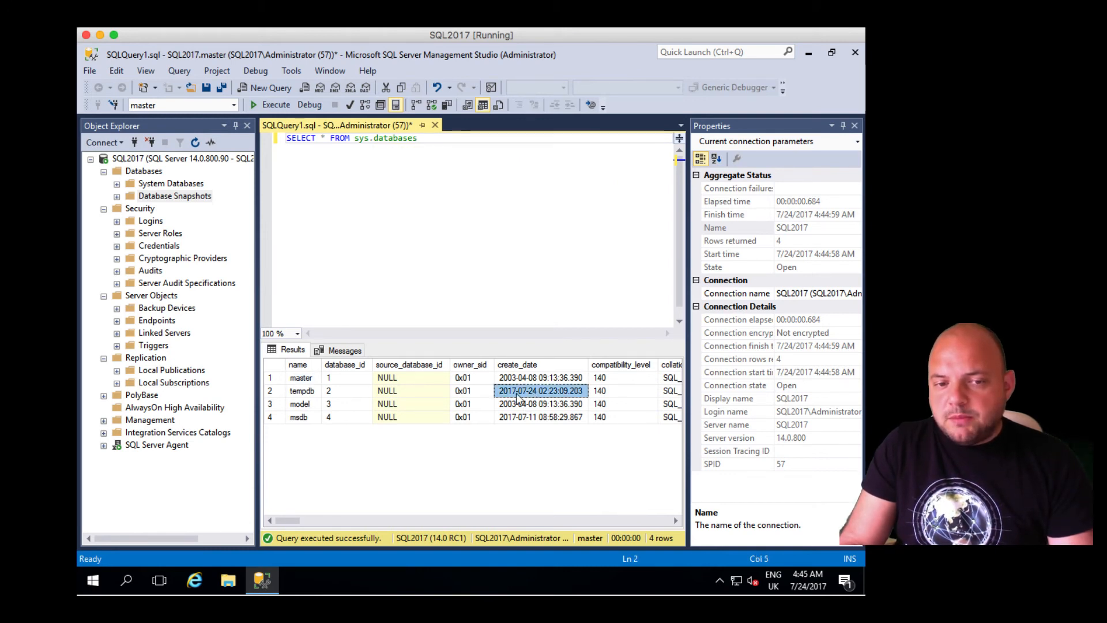
{"action": "mouse_move", "coordinate": [525, 398]}
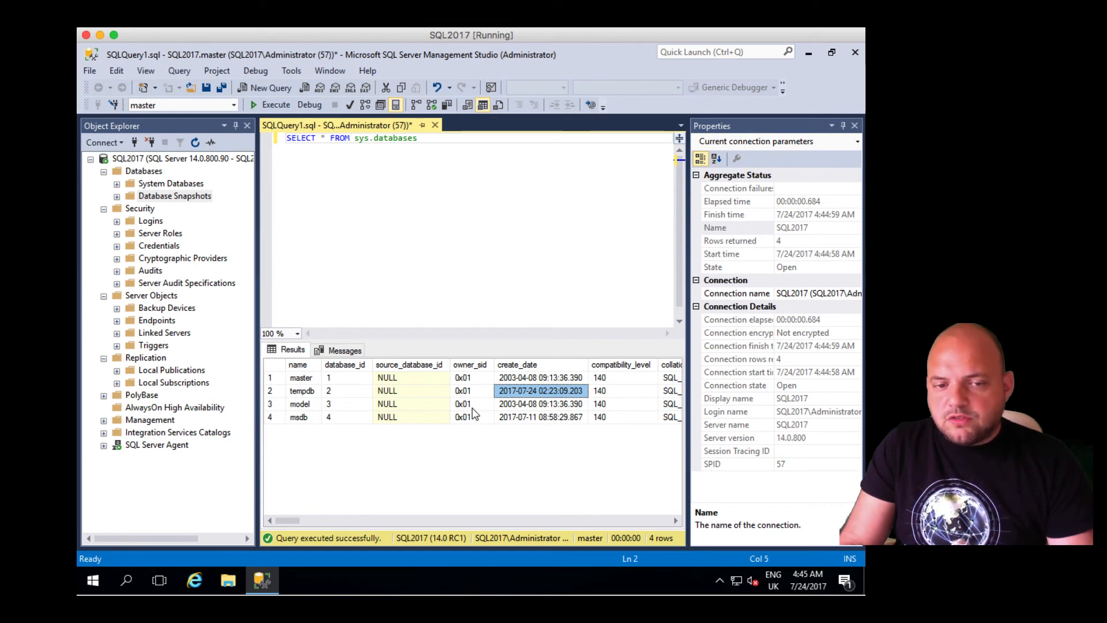
{"action": "mouse_move", "coordinate": [476, 417]}
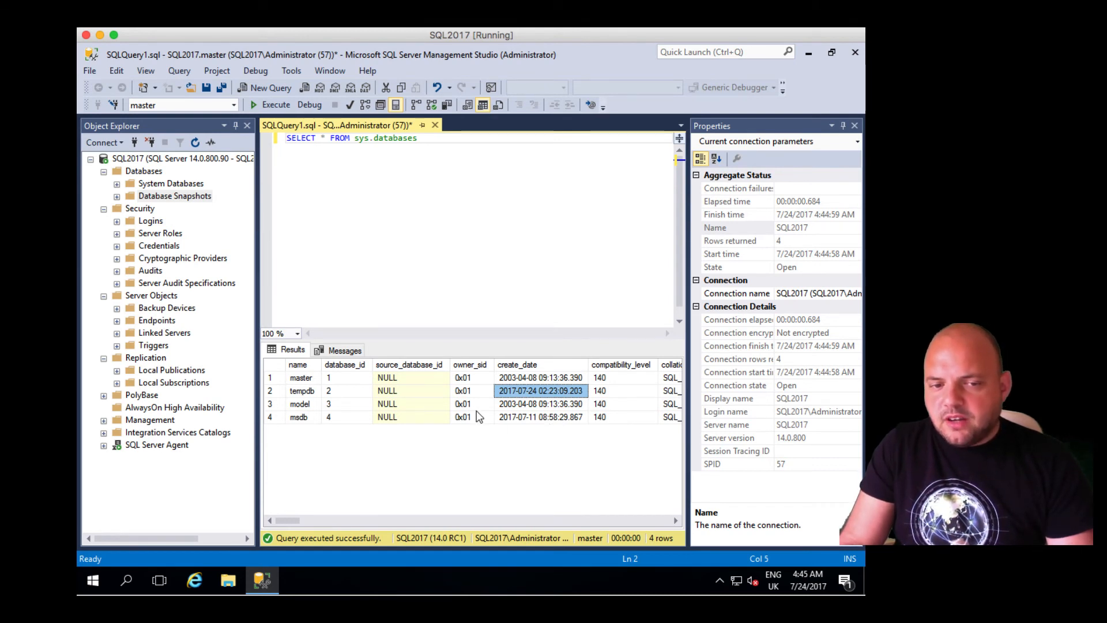
{"action": "mouse_move", "coordinate": [545, 401]}
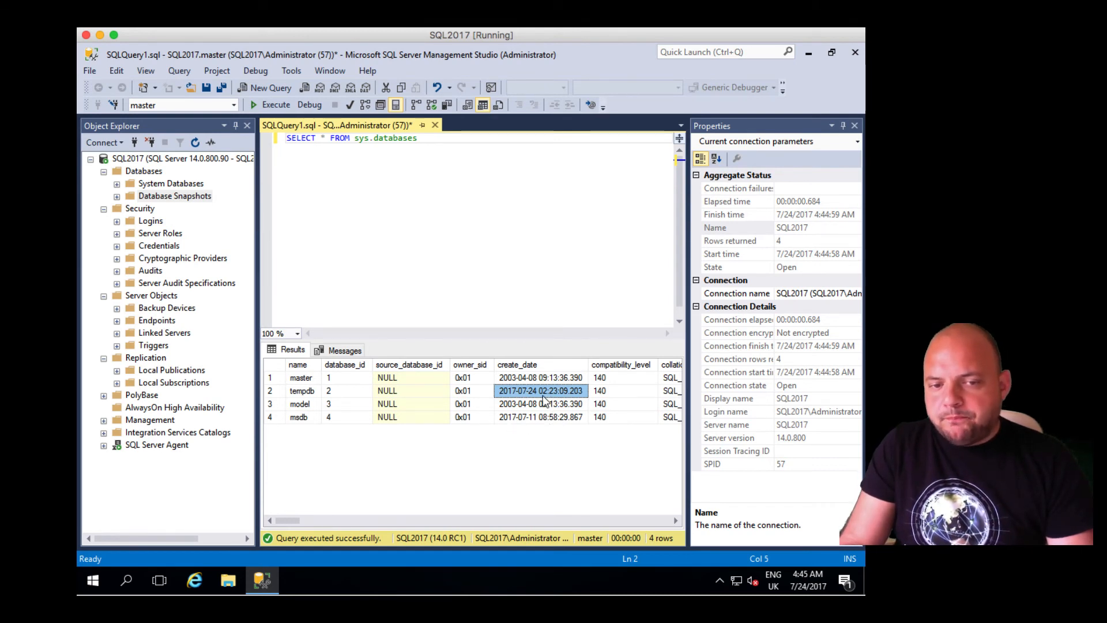